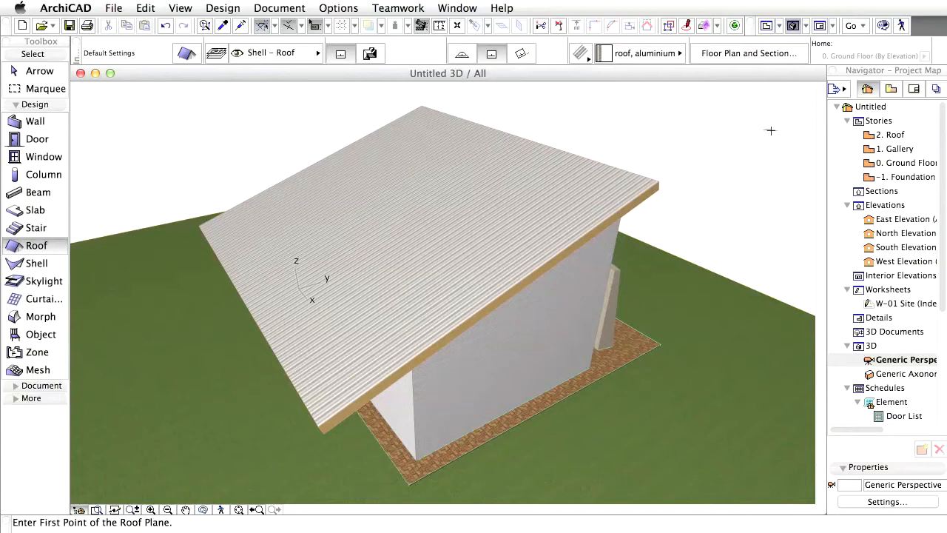
Step: Open the '0. Ground Floor' story plan from the Navigator Project Map
left_click(898, 162)
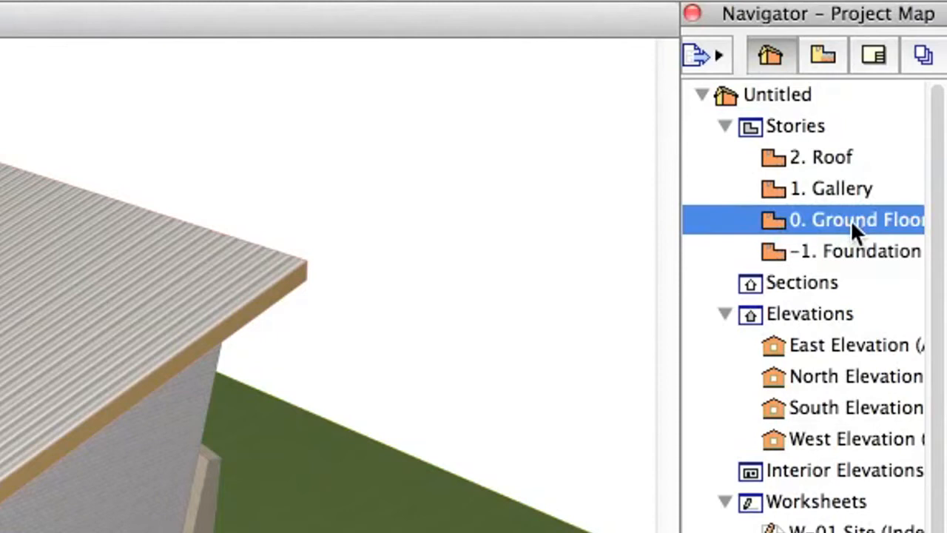
double_click(854, 219)
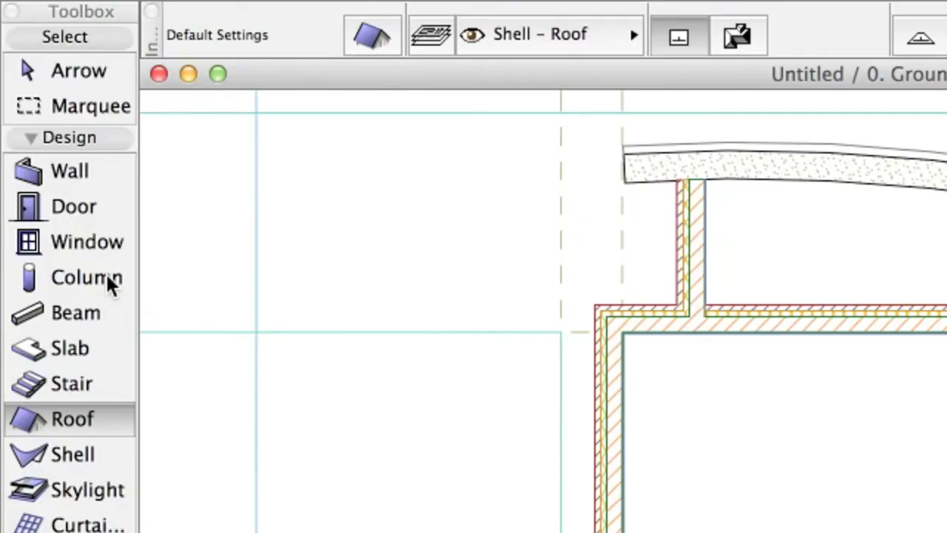
mouse_move(87, 277)
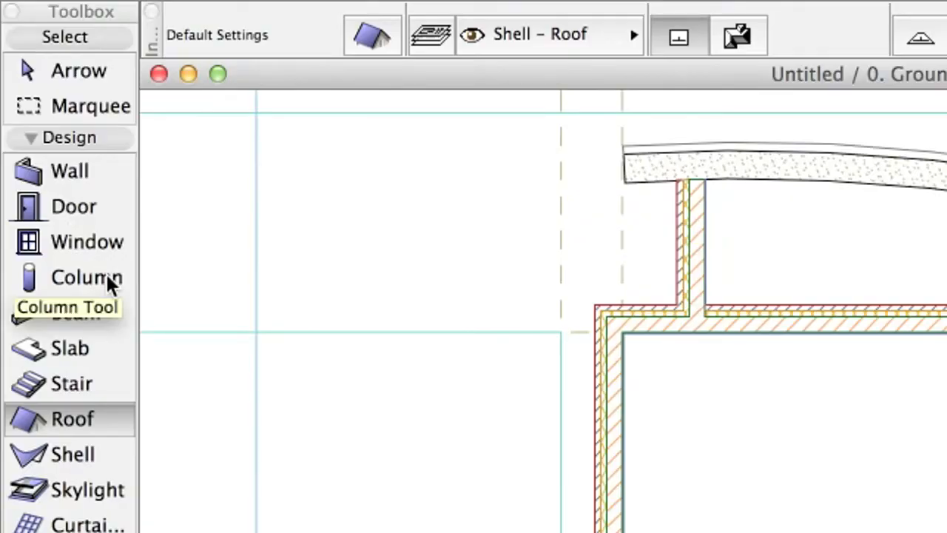
Step: Set column defaults: top Not Linked, height 3.15, base offset -0.05, 0.20 × 0.20 section
left_click(86, 276)
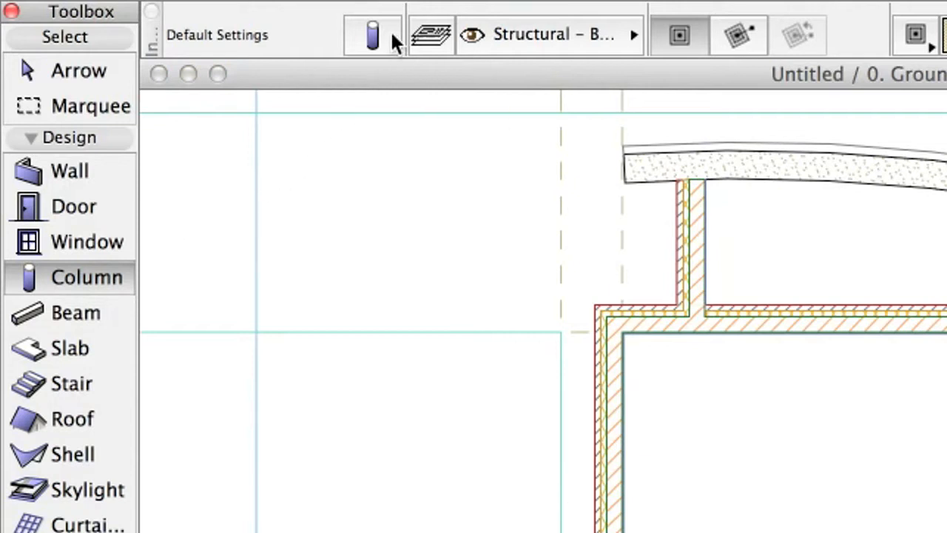
mouse_move(373, 35)
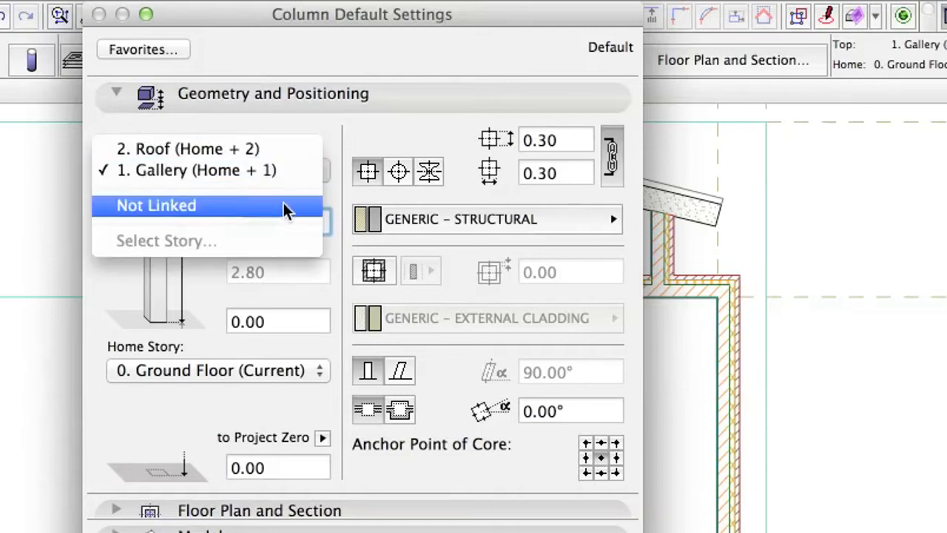
left_click(157, 205)
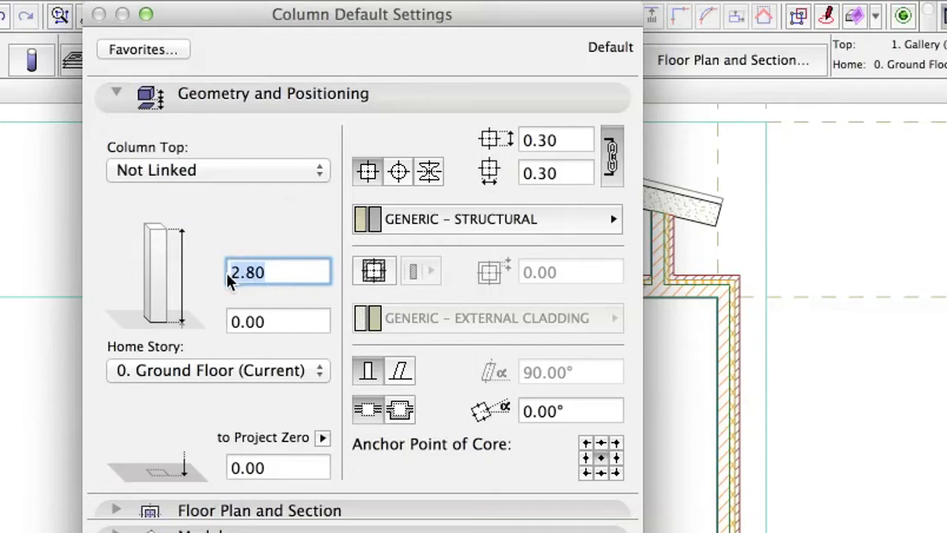
type("3.15")
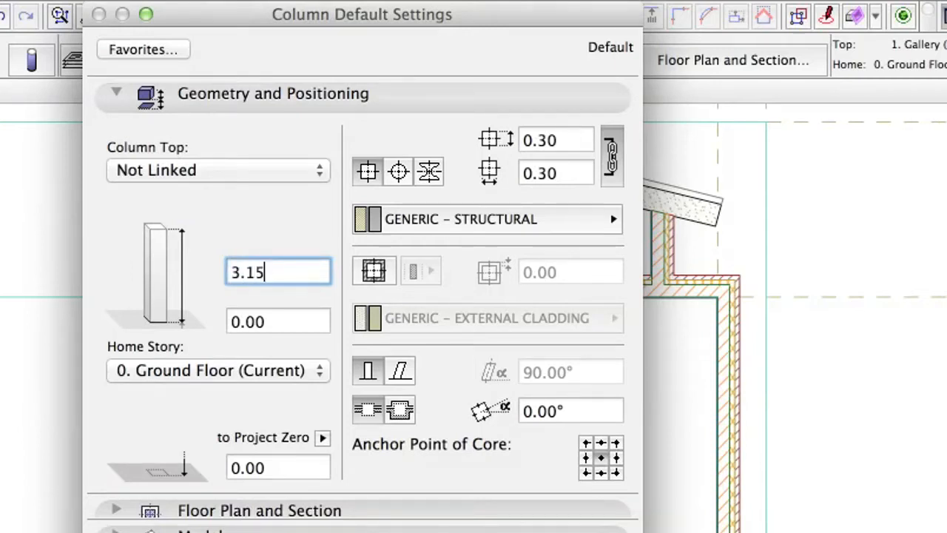
mouse_move(240, 307)
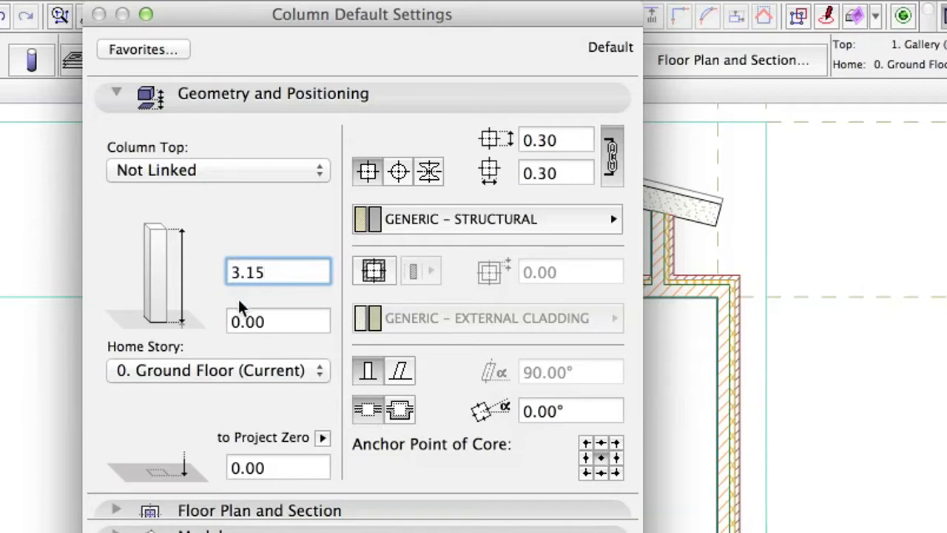
left_click(278, 320)
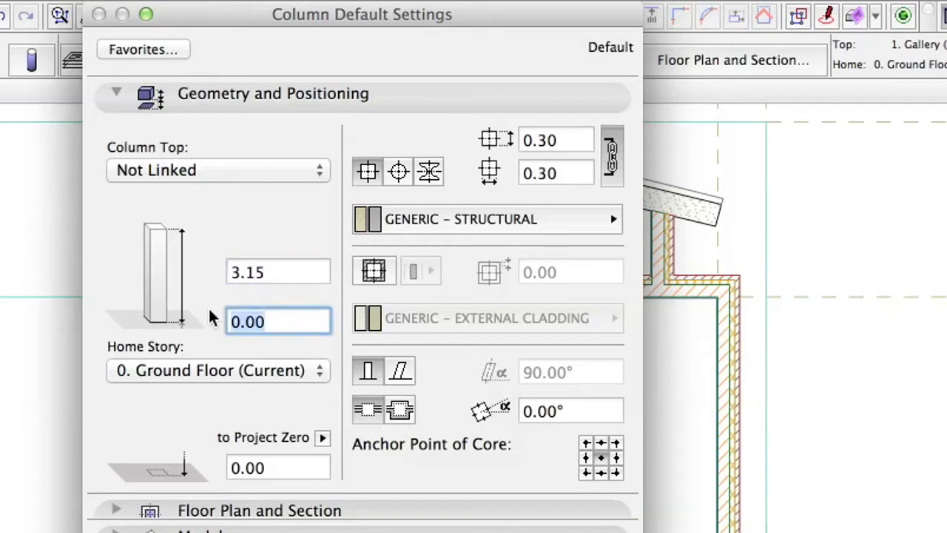
type("-0.0")
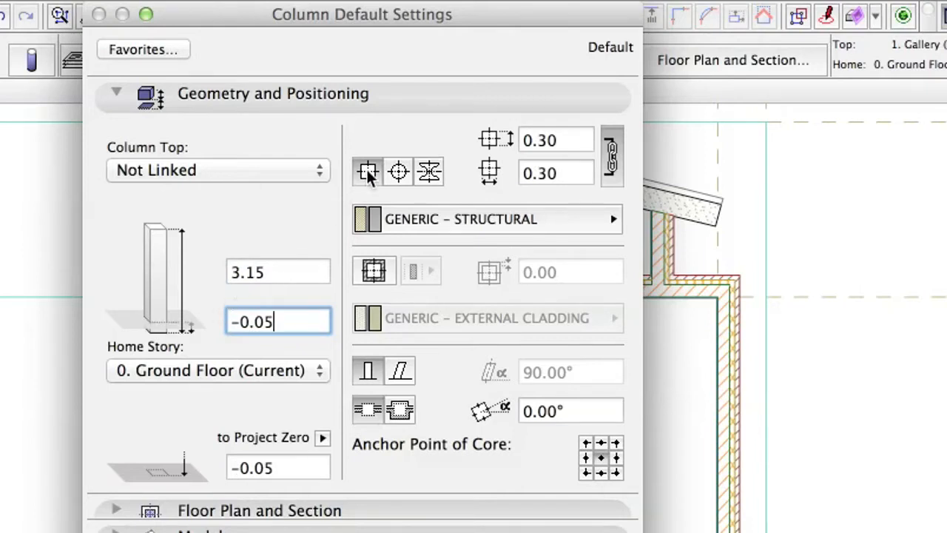
mouse_move(368, 171)
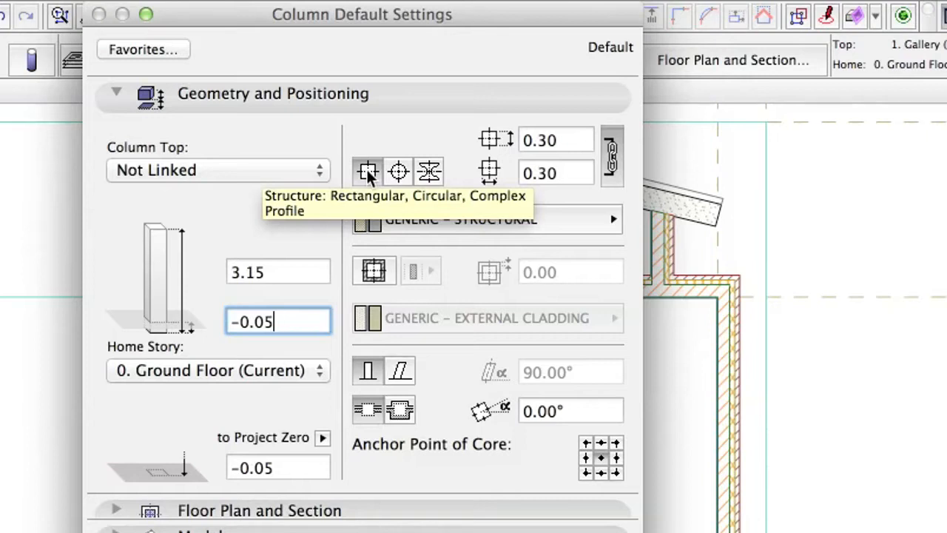
left_click(557, 140)
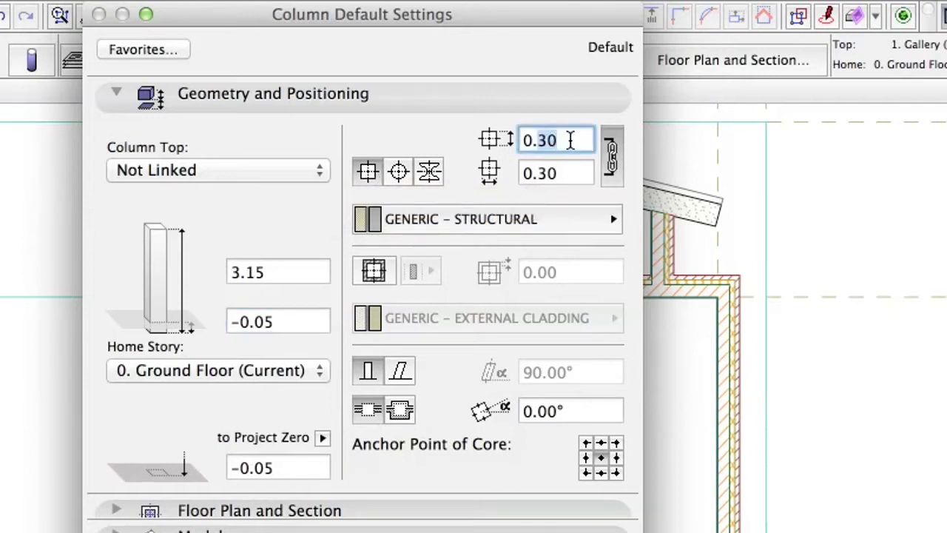
type("0.20")
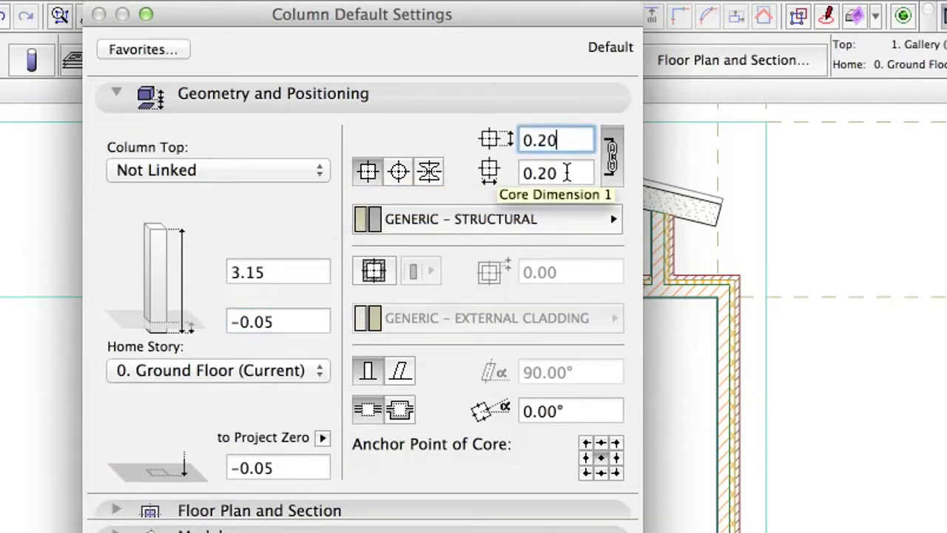
left_click(555, 172)
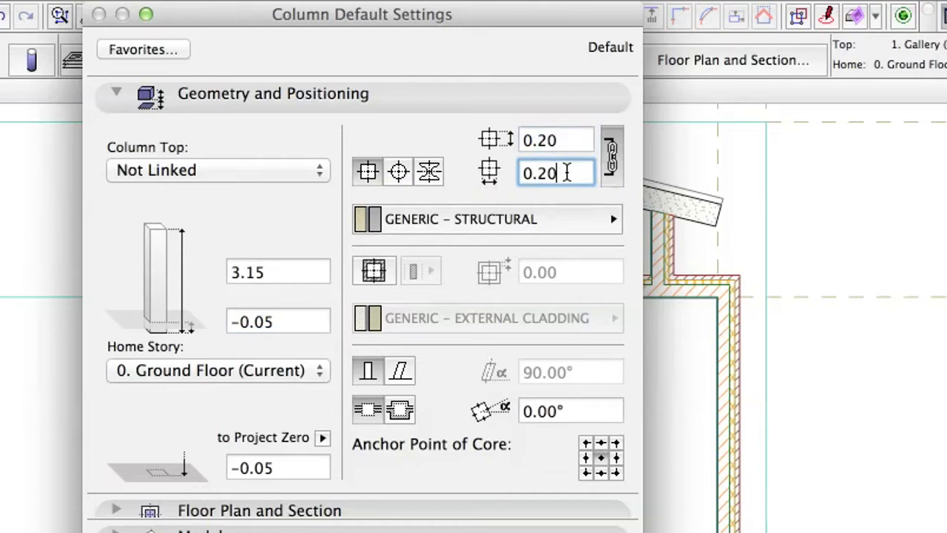
mouse_move(565, 226)
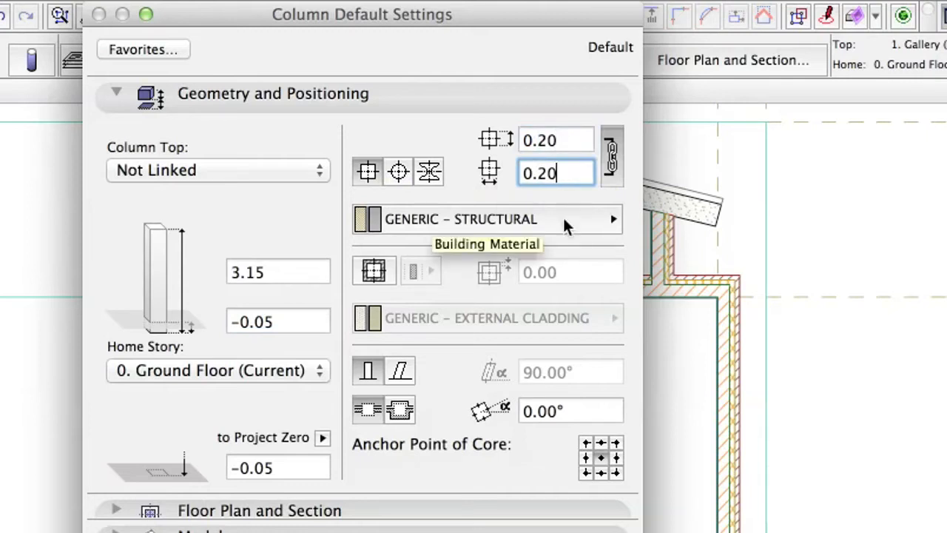
Step: Give default columns the Timber - Structural material and collapse the Geometry and Positioning panel
left_click(612, 219)
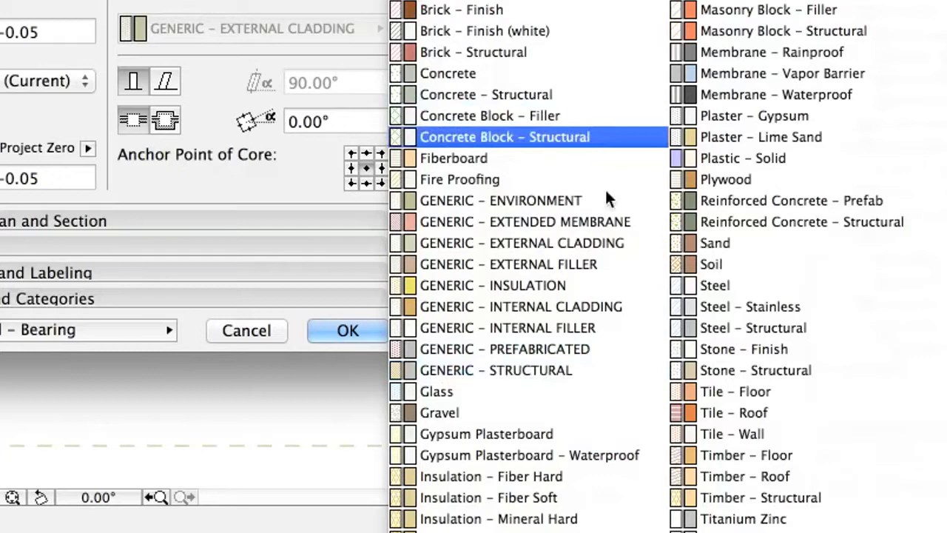
left_click(760, 497)
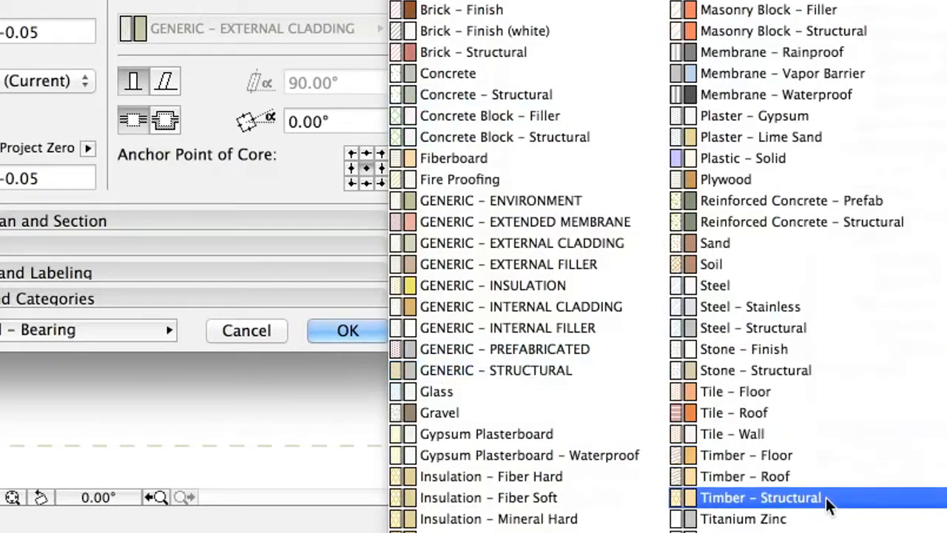
left_click(760, 497)
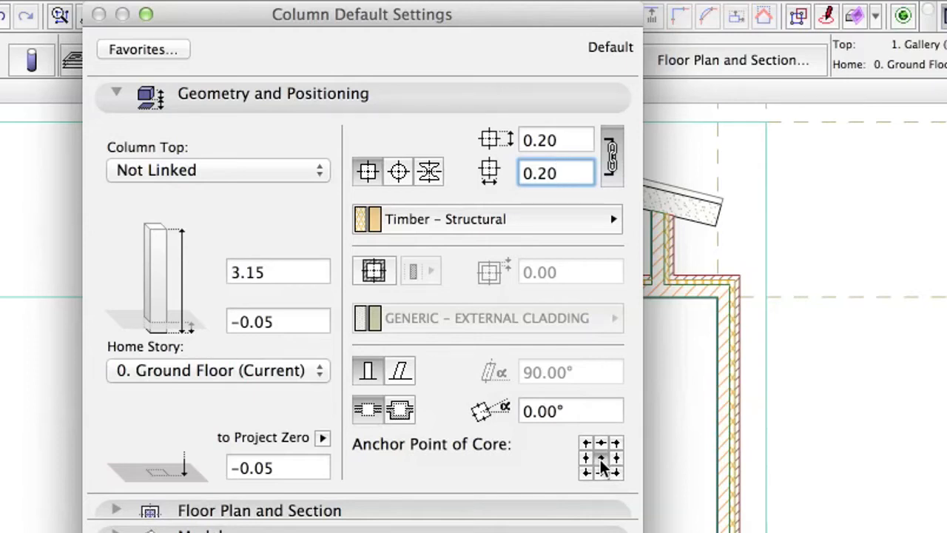
left_click(116, 92)
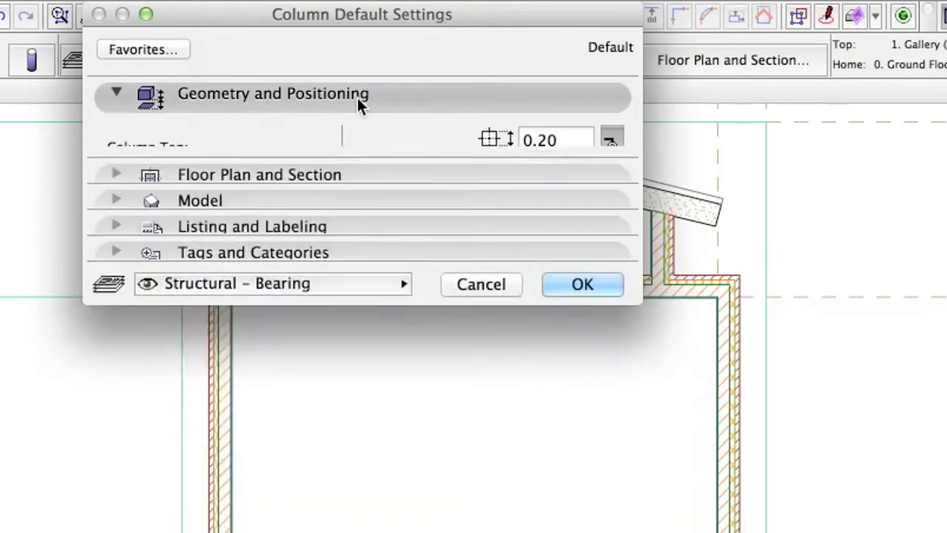
Step: Classify default columns as load-bearing, exterior Column elements and confirm the settings
left_click(252, 252)
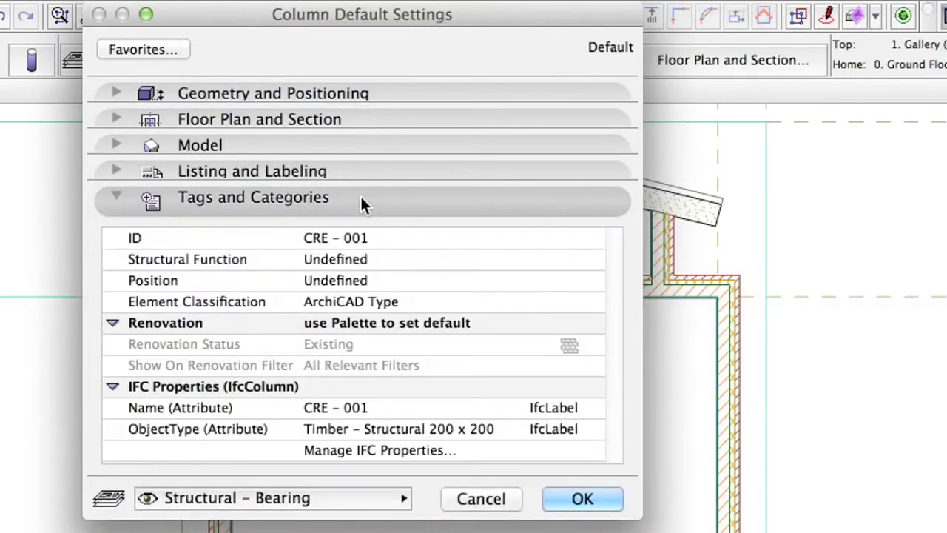
mouse_move(440, 272)
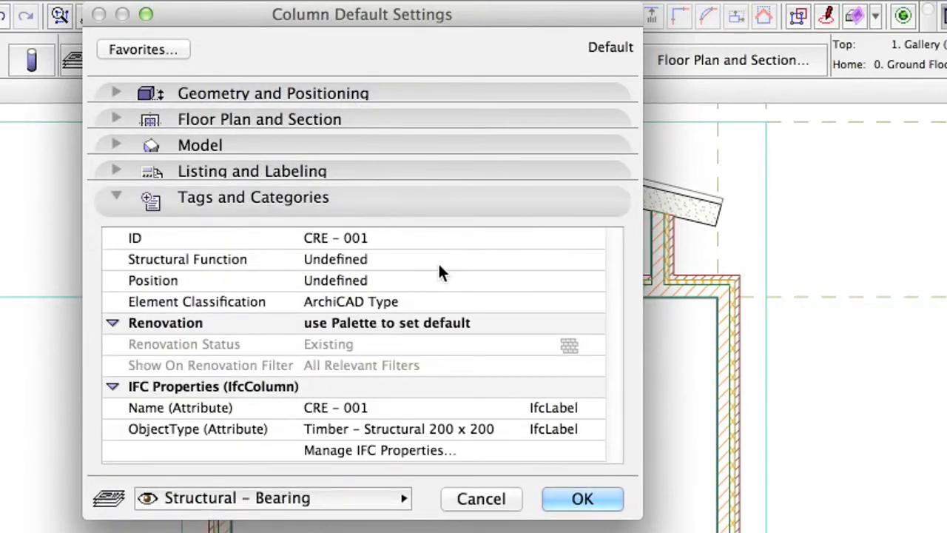
left_click(335, 258)
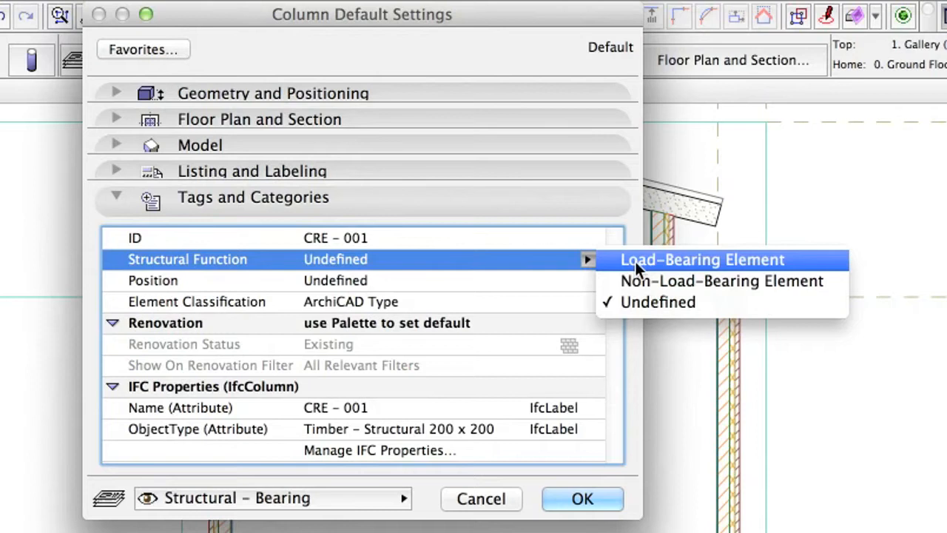
left_click(701, 259)
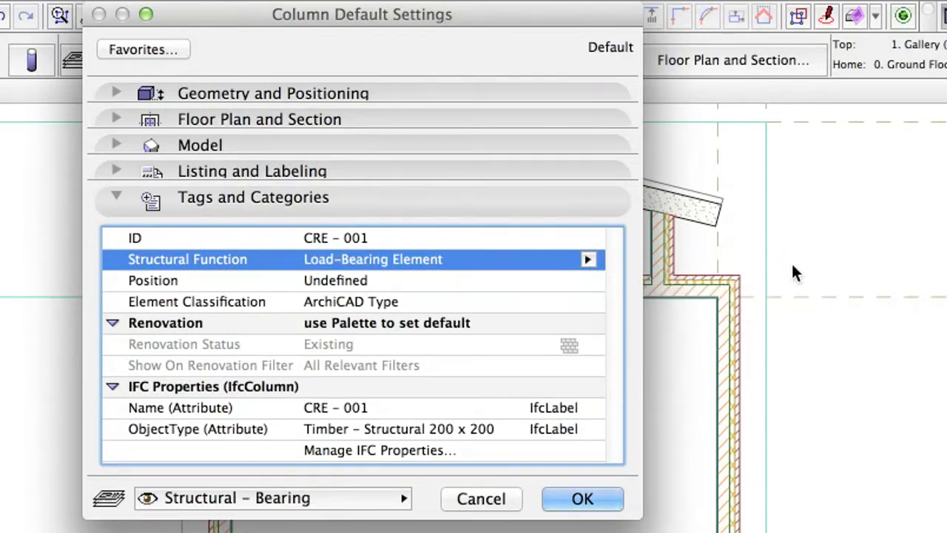
left_click(587, 280)
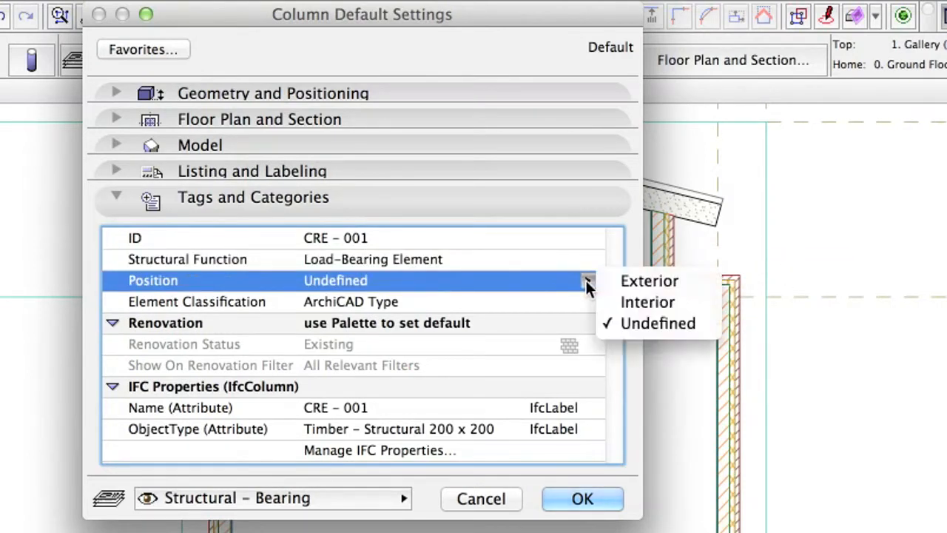
mouse_move(649, 280)
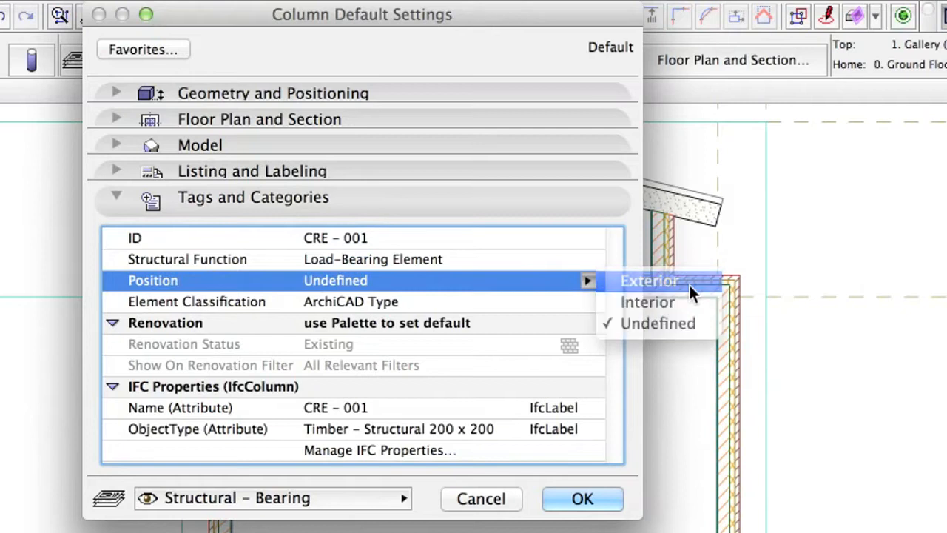
left_click(648, 280)
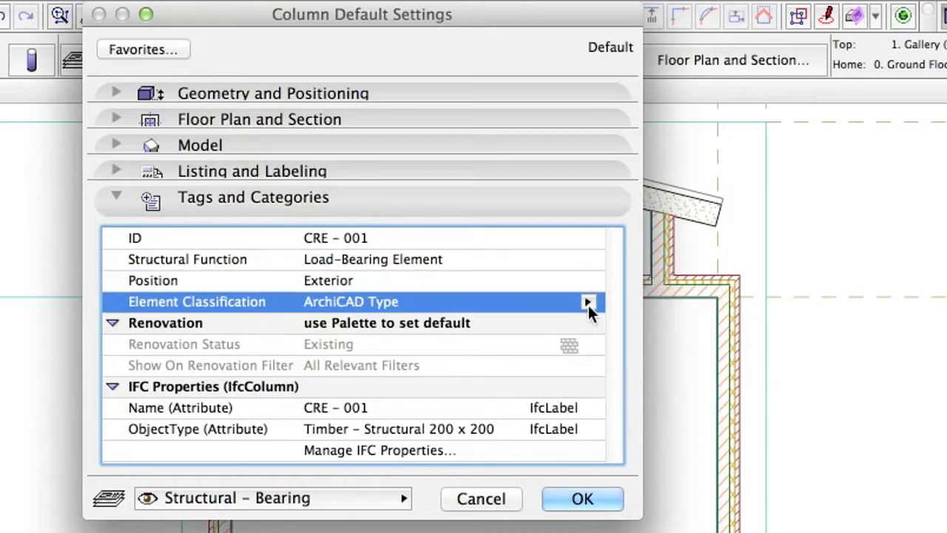
left_click(588, 302)
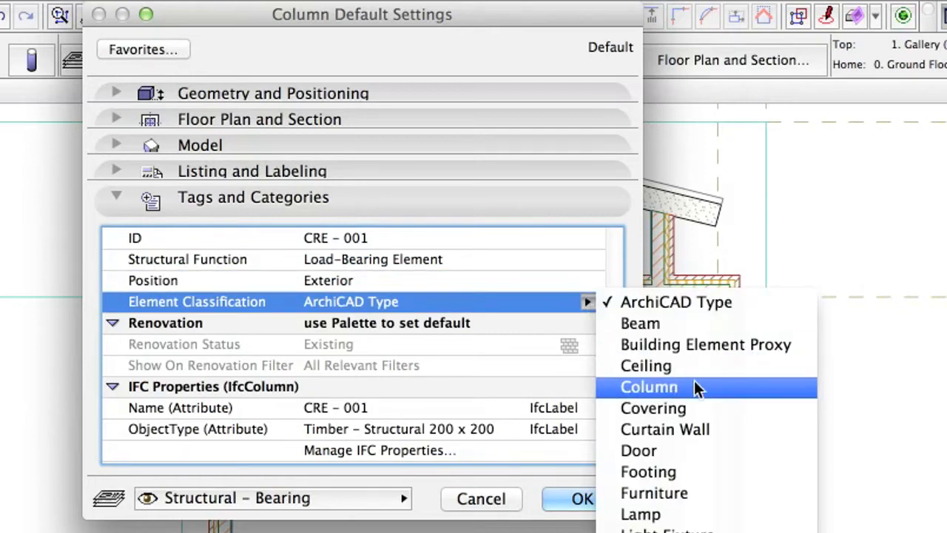
left_click(649, 386)
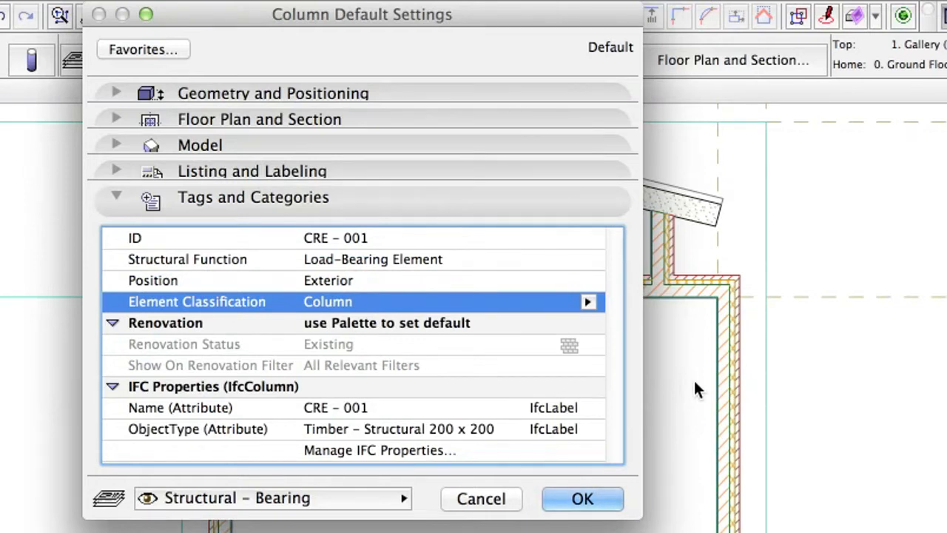
mouse_move(370, 511)
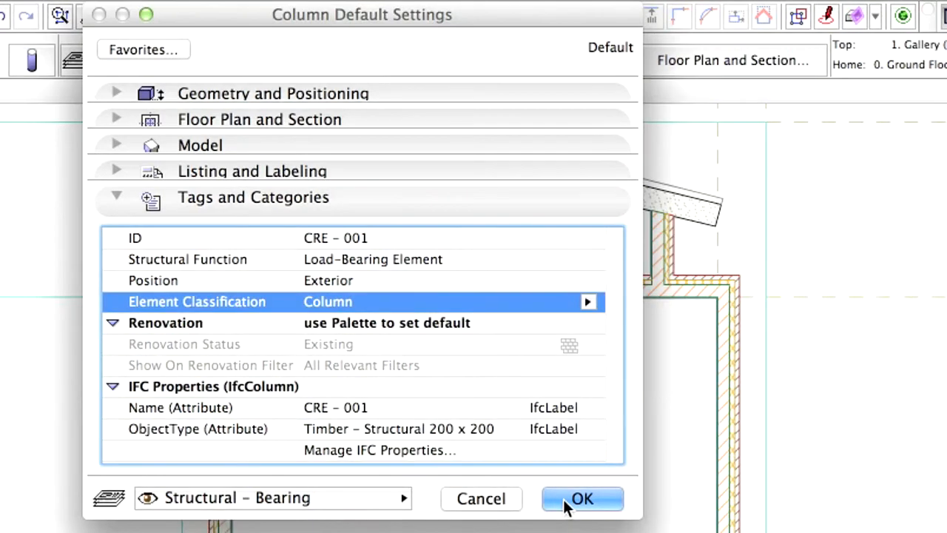
left_click(582, 498)
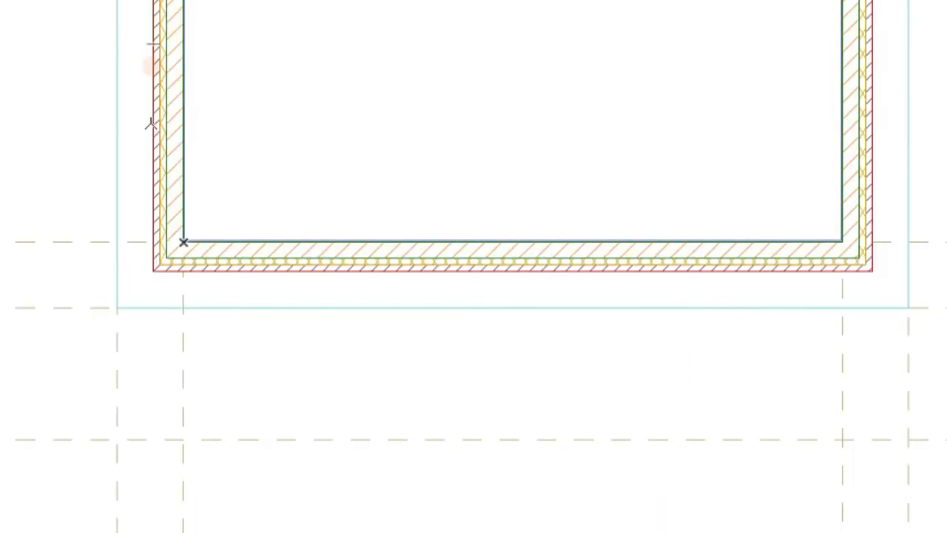
Step: Drag guide lines from the left and bottom outer wall faces, offsetting the vertical one 0.30
left_click(155, 74)
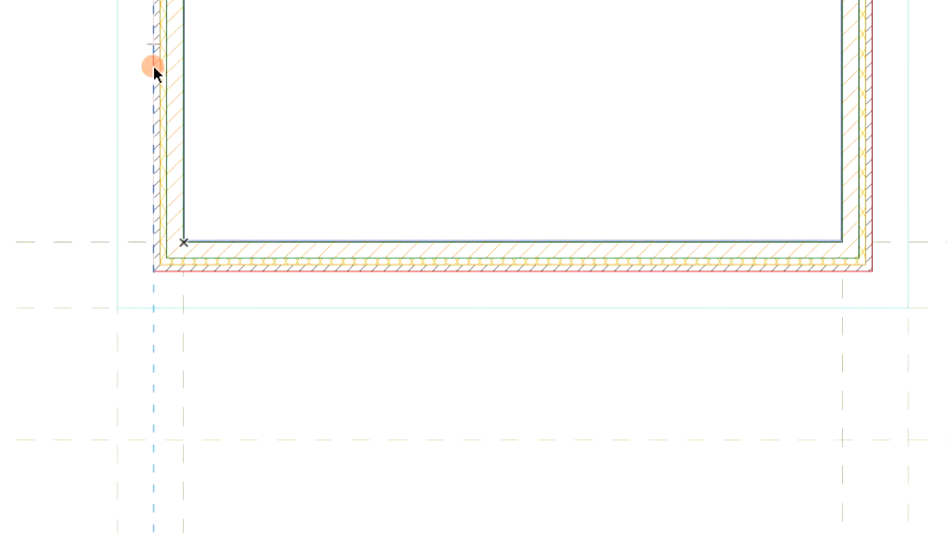
left_click_drag(153, 67, 203, 66)
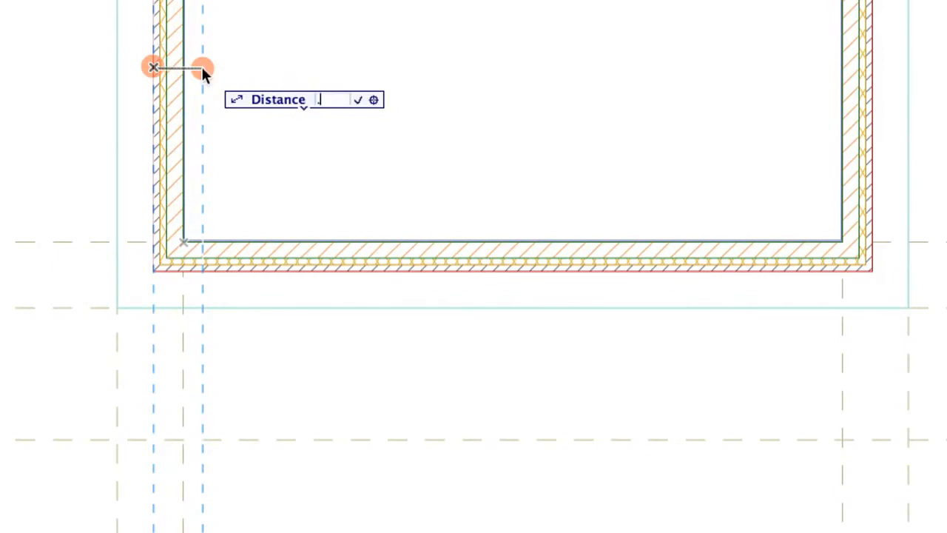
type("0.30")
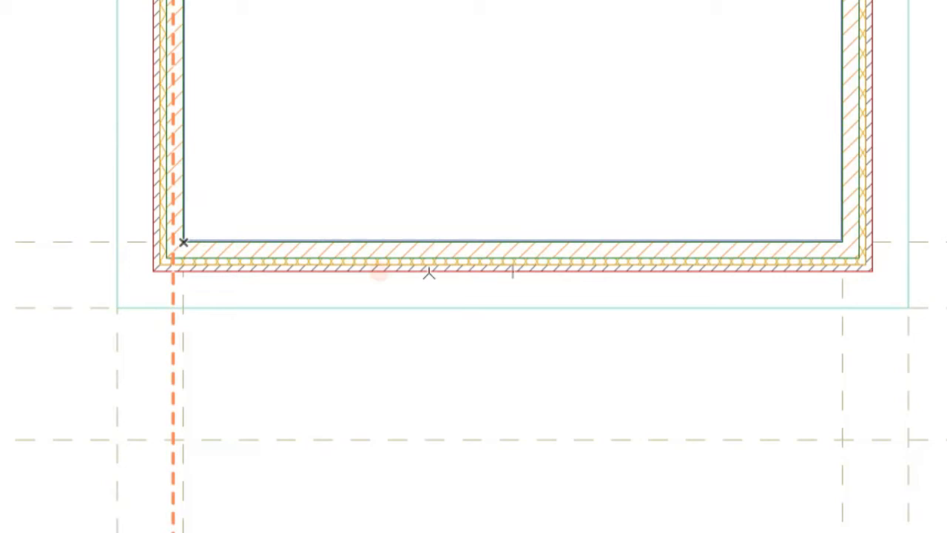
left_click(380, 274)
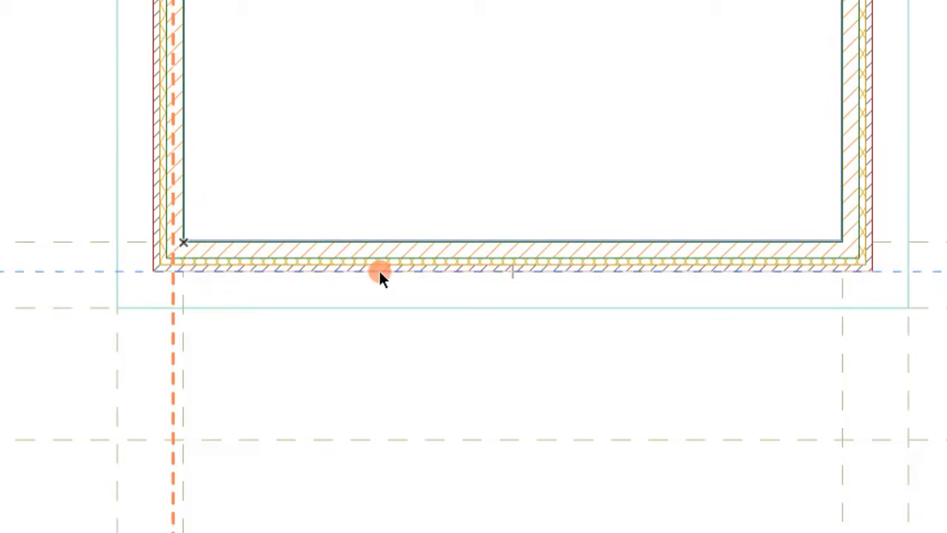
left_click_drag(379, 272, 379, 340)
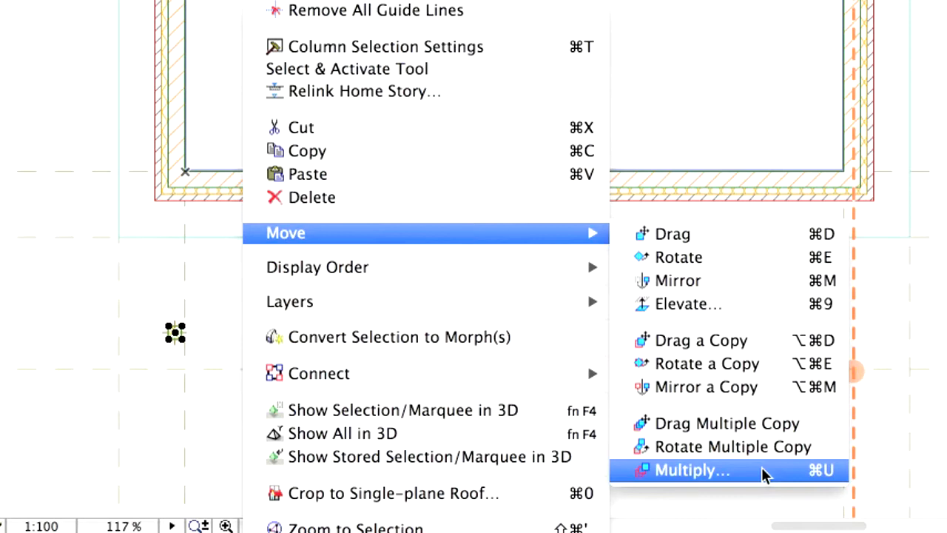
Step: Bring up the Multiply options for the selected column via Move > Multiply
left_click(691, 470)
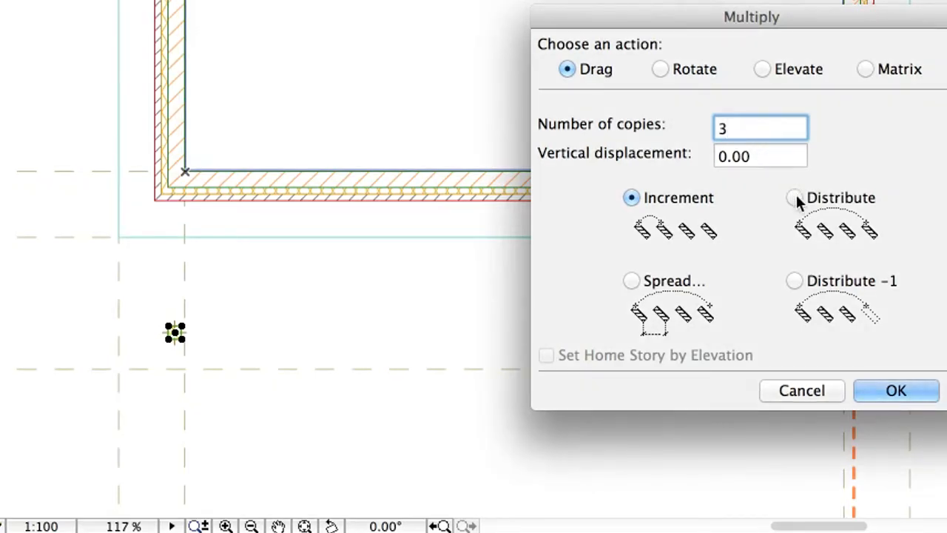
Step: Set Multiply to Drag with 3 copies, distributed evenly
left_click(794, 197)
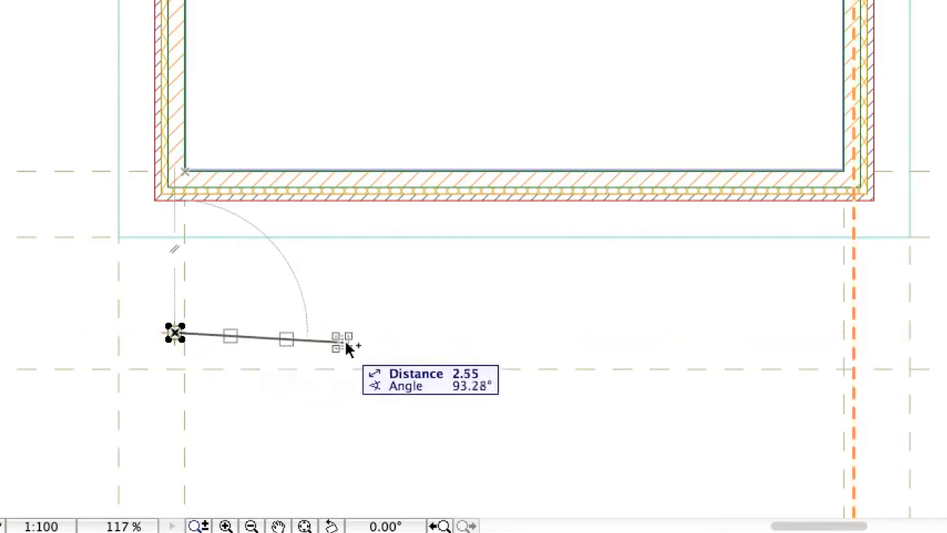
Step: Drag the distribution line about 8.02 m right at 90° to place the column copies
left_click_drag(337, 340, 695, 333)
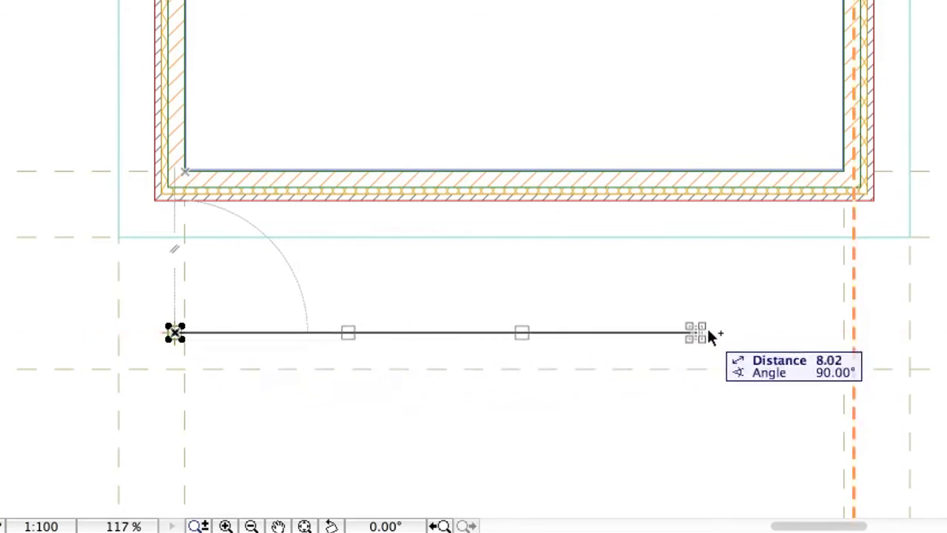
left_click_drag(691, 333, 851, 332)
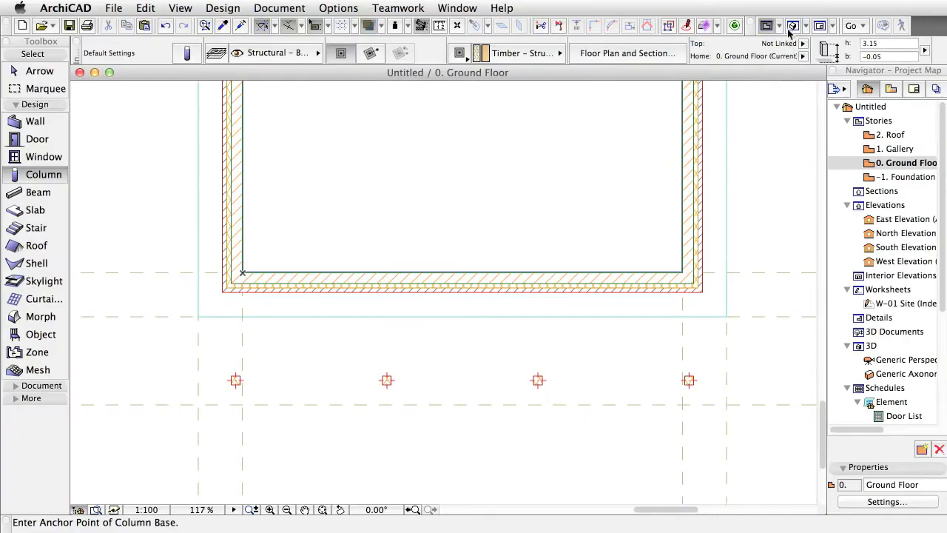
mouse_move(793, 26)
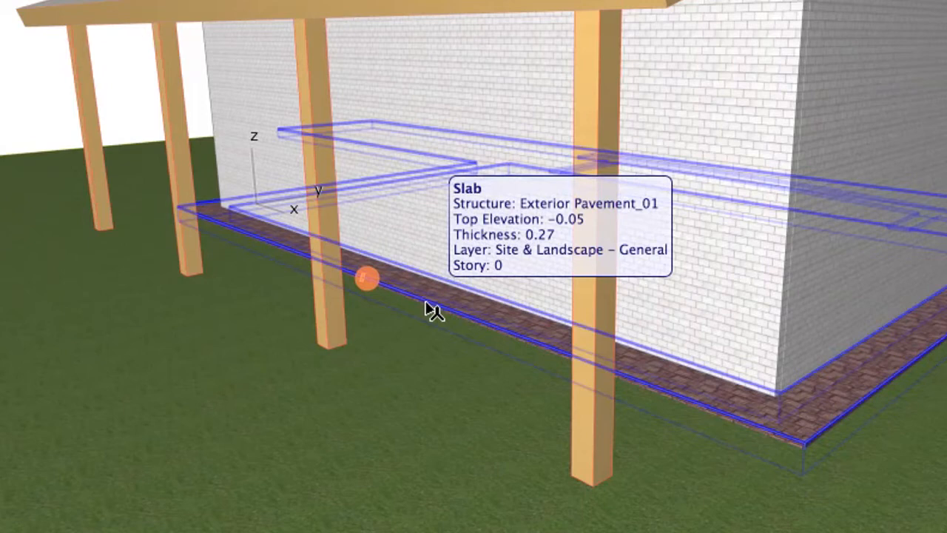
Step: Offset the exterior pavement slab edge outward by 2.00
left_click(366, 279)
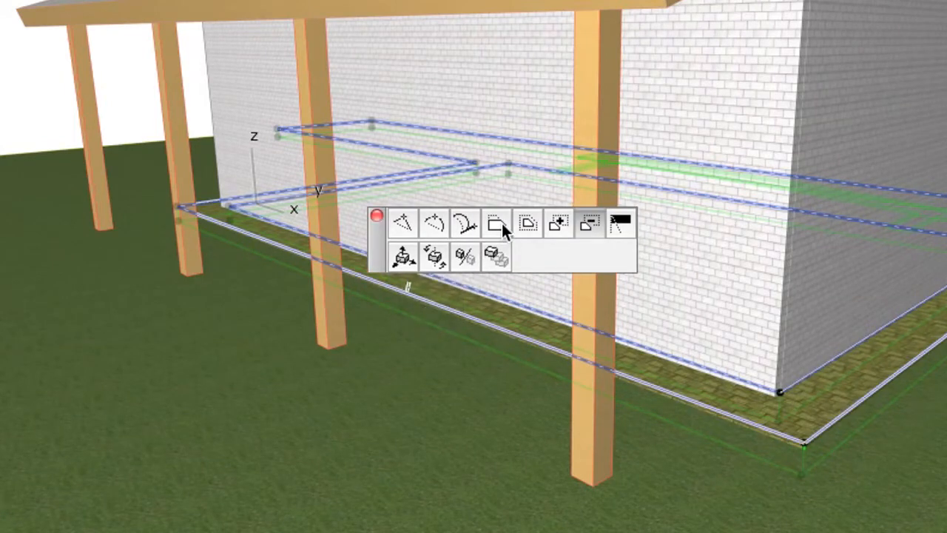
mouse_move(497, 224)
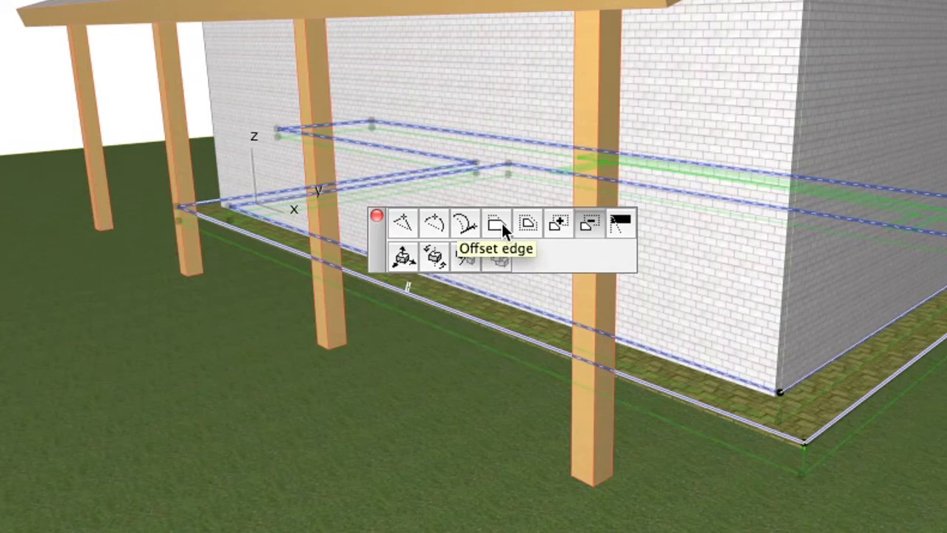
left_click(496, 225)
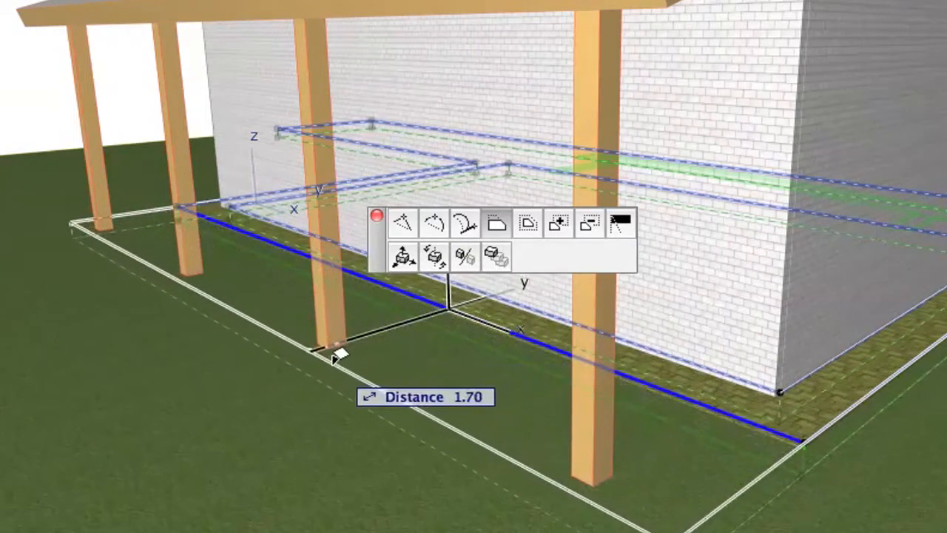
type("2.00")
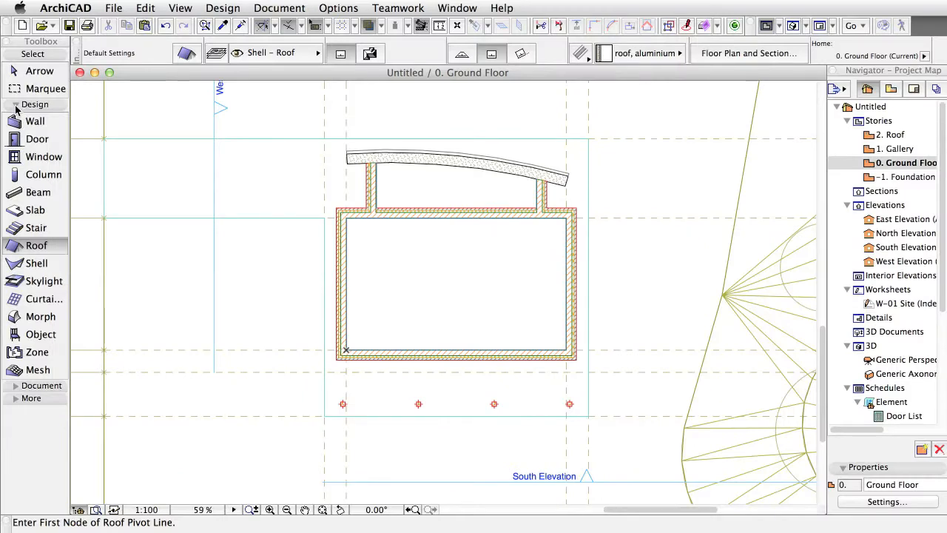
Step: Draw section line S-02 across the building with the Section tool
left_click(42, 117)
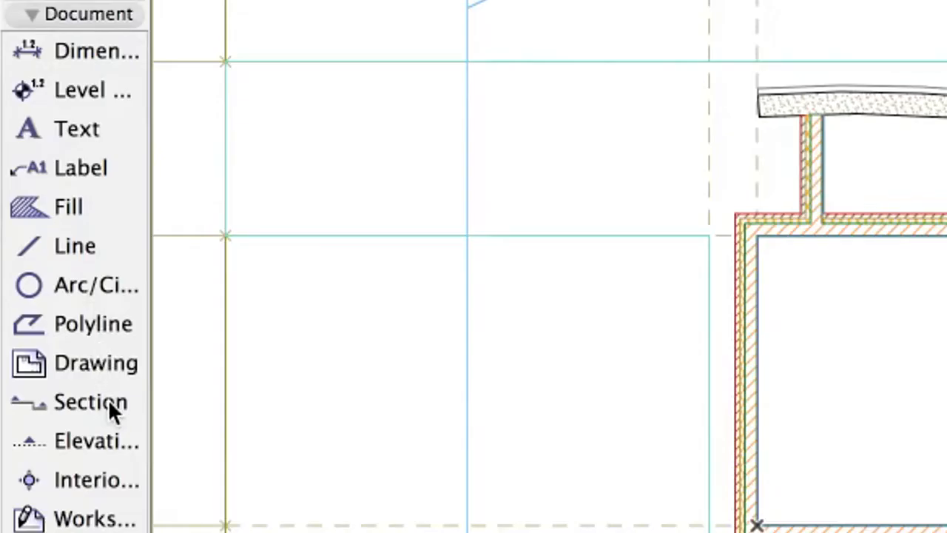
left_click(90, 402)
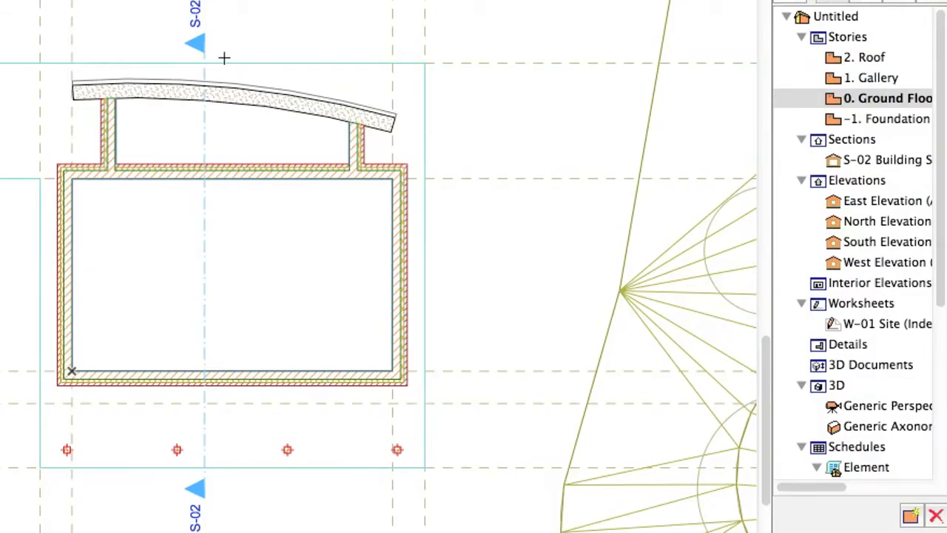
left_click(887, 160)
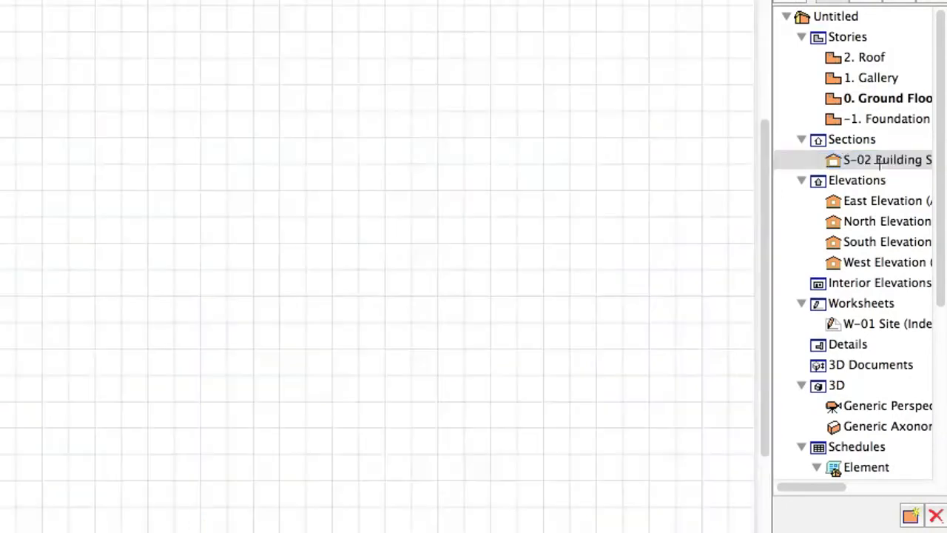
Step: Open section S-02 and measure the 0.91 vertical distance from ground level
double_click(885, 160)
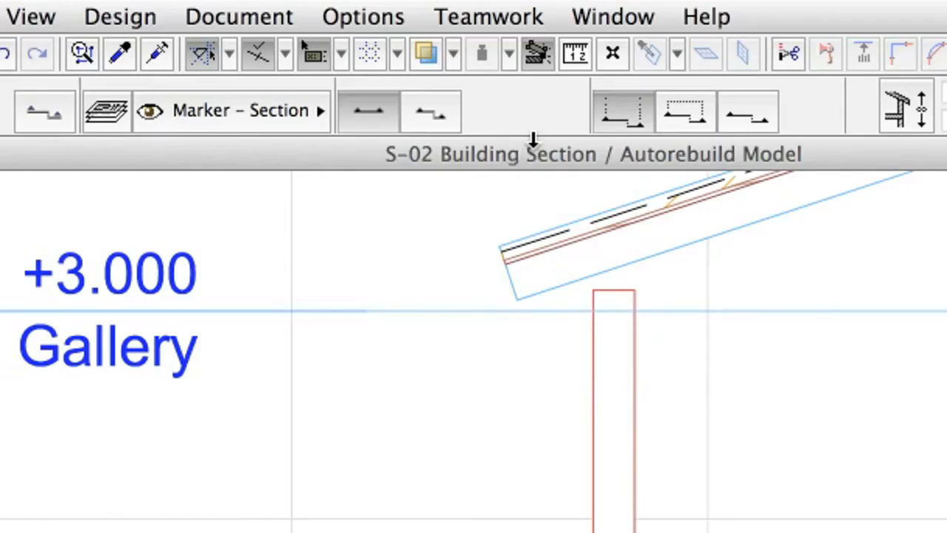
mouse_move(576, 53)
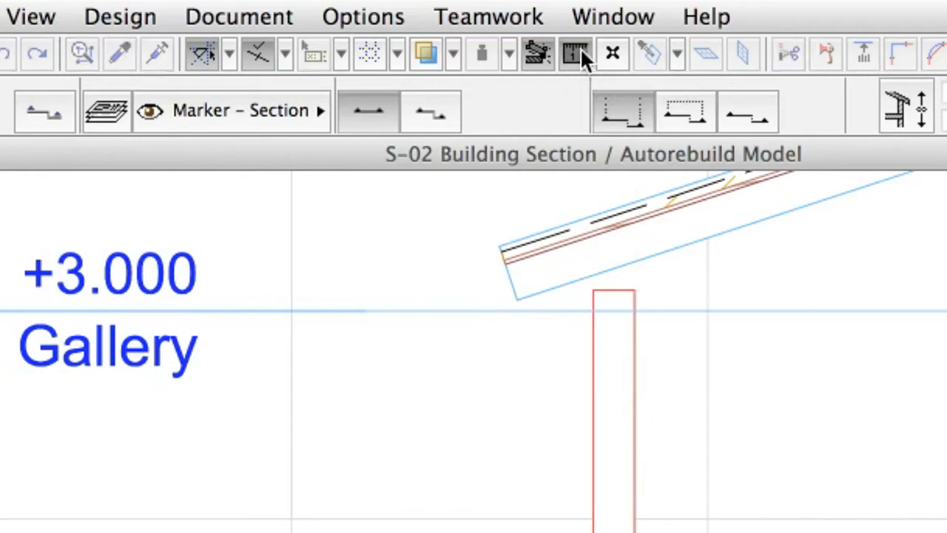
left_click(576, 53)
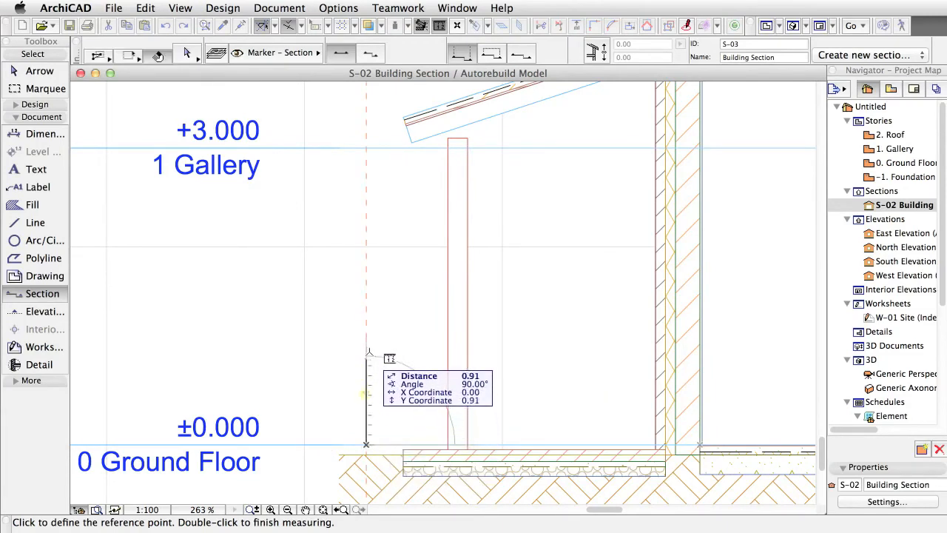
mouse_move(400, 133)
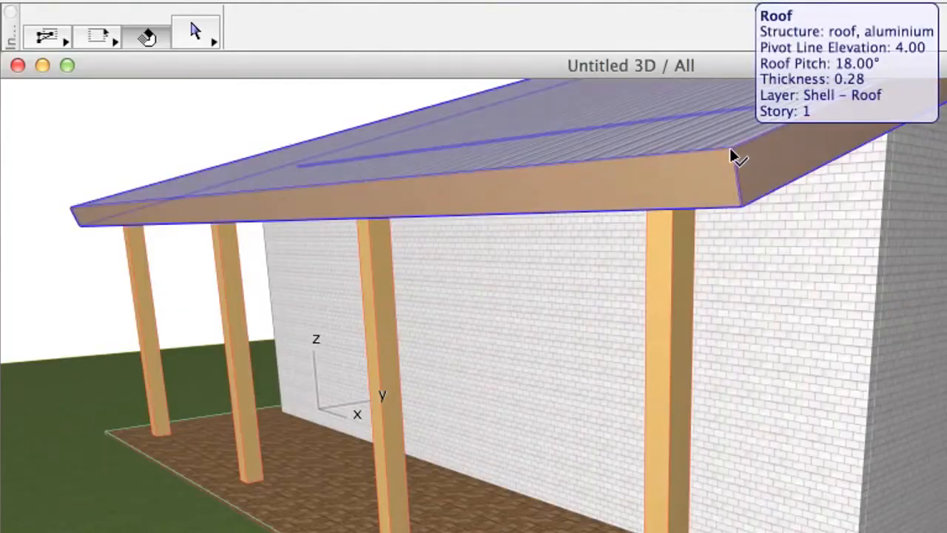
Step: Select the shed roof in 3D and open its settings dialog
left_click(733, 156)
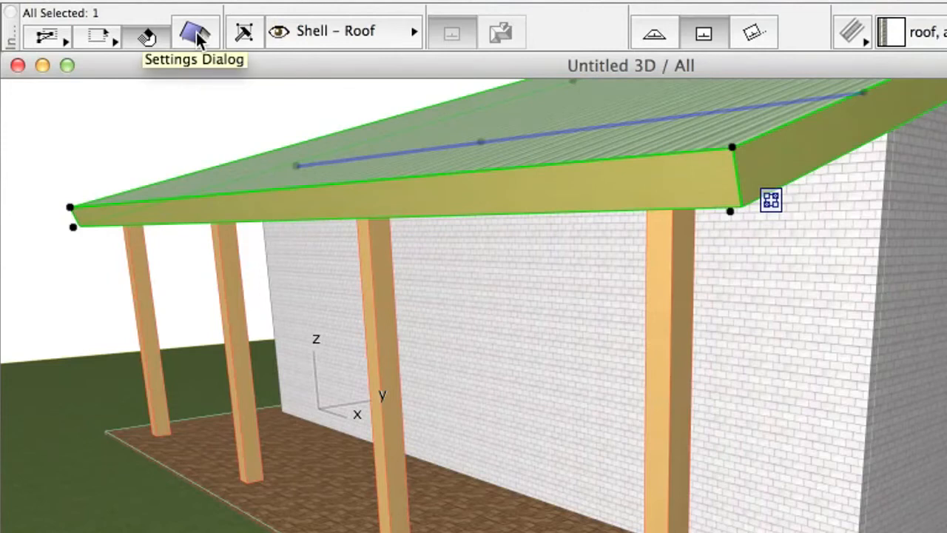
left_click(195, 35)
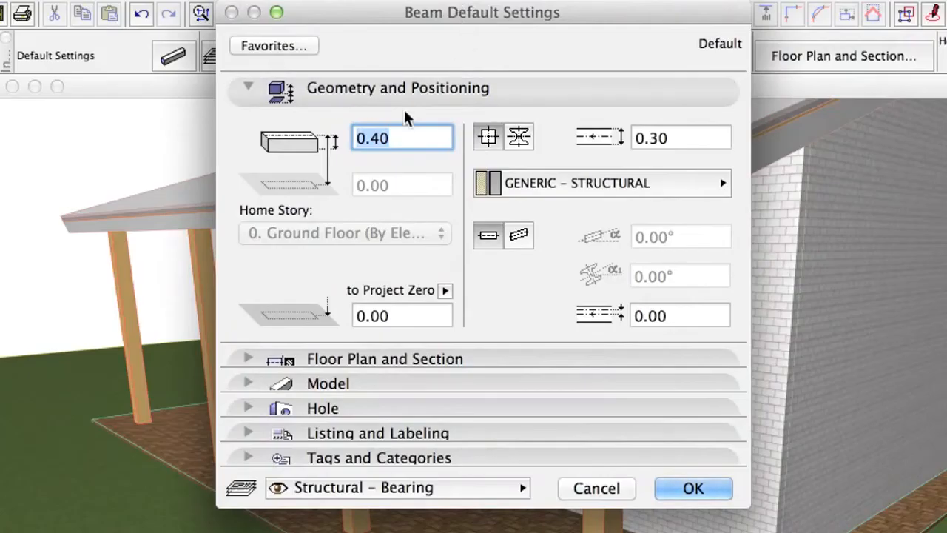
Step: Enter beam height and width 0.20 and offset 0.10
type("0.2")
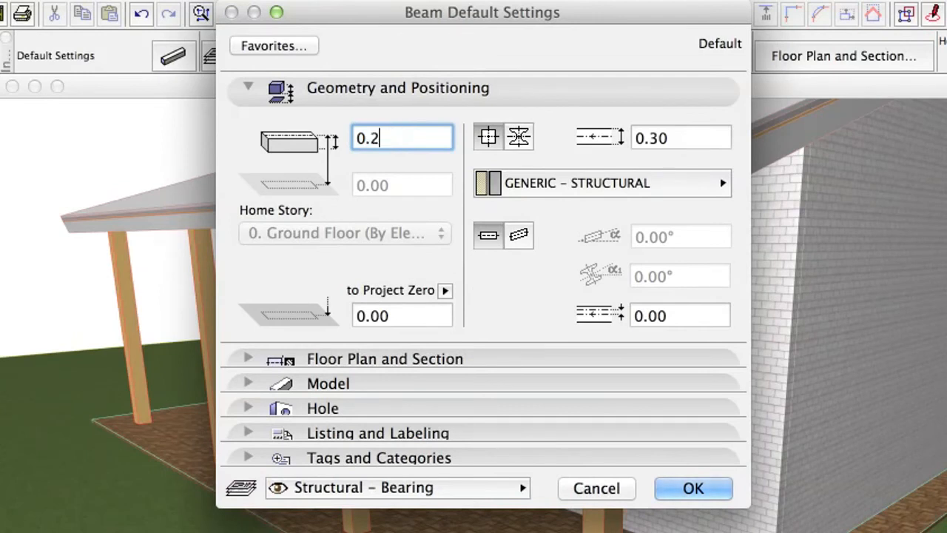
type("0")
left_click(680, 316)
type("0.1")
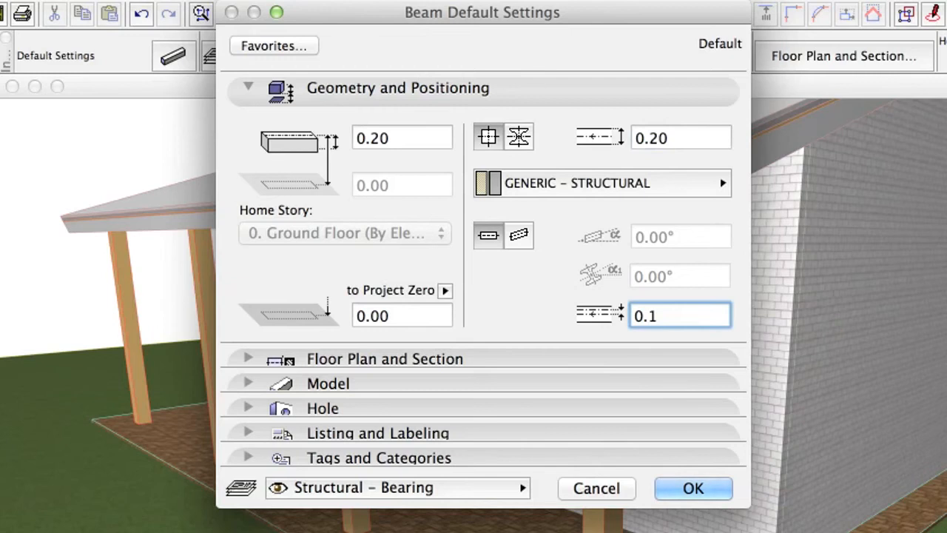
type("0")
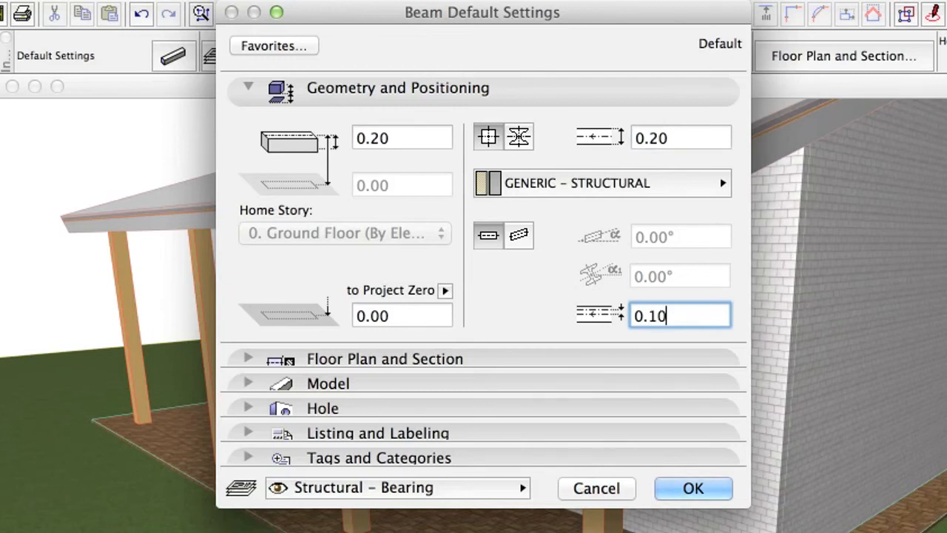
mouse_move(533, 244)
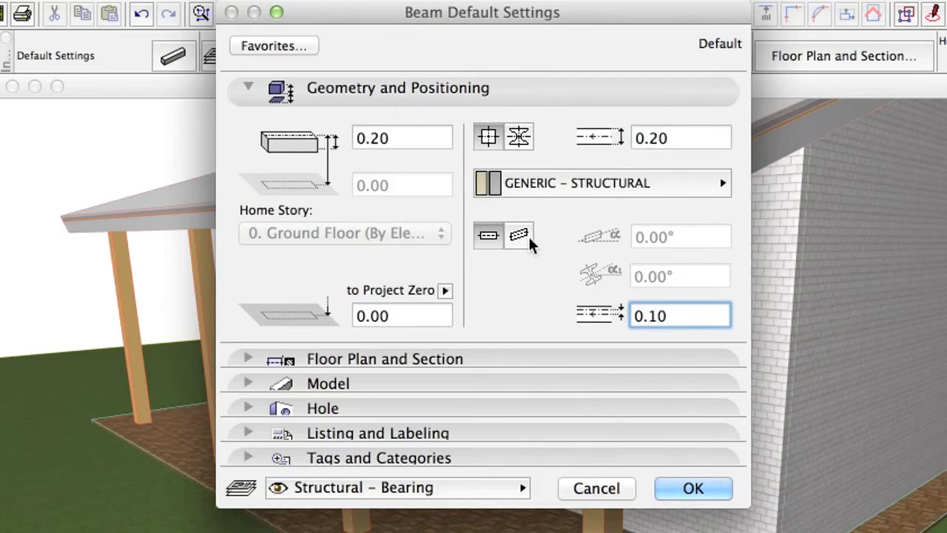
Step: Make the beam slanted at 18° in Timber - Structural material
left_click(519, 234)
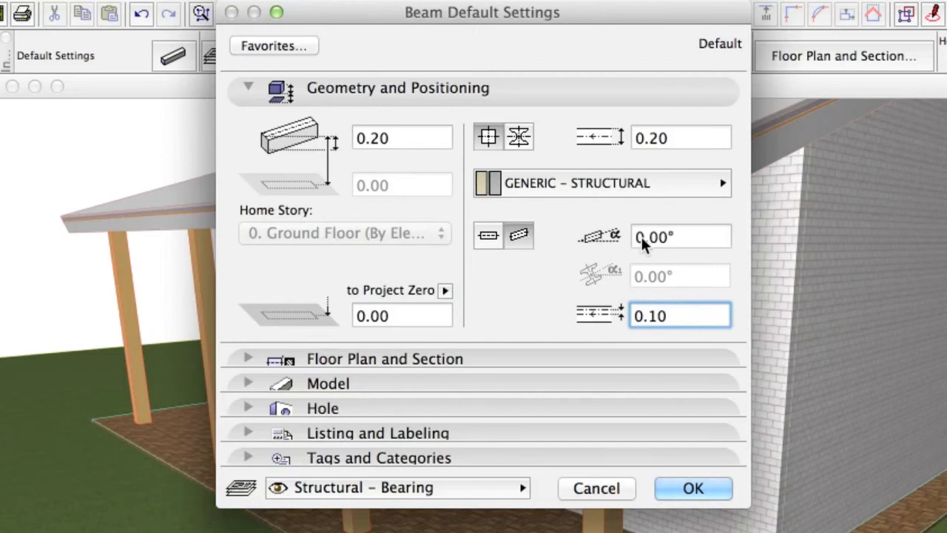
left_click(678, 236)
type("18")
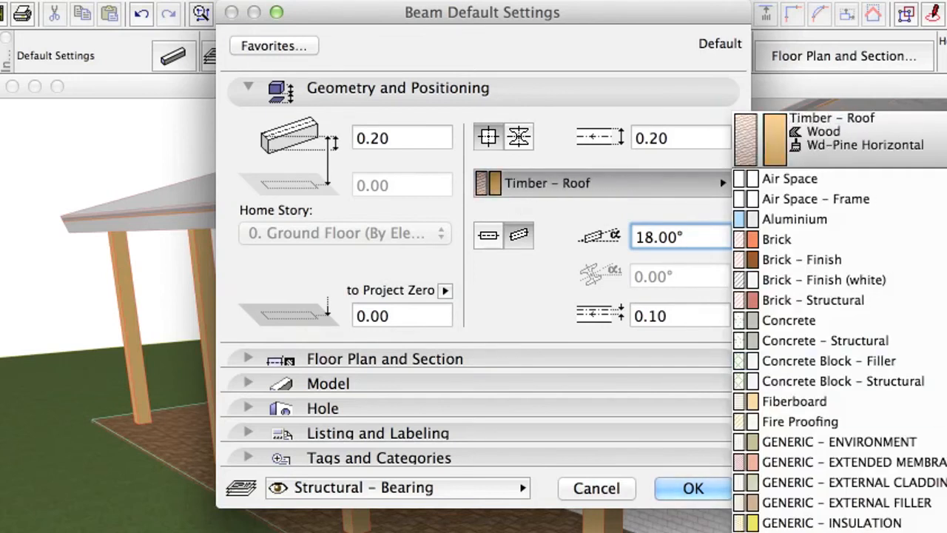
left_click(832, 131)
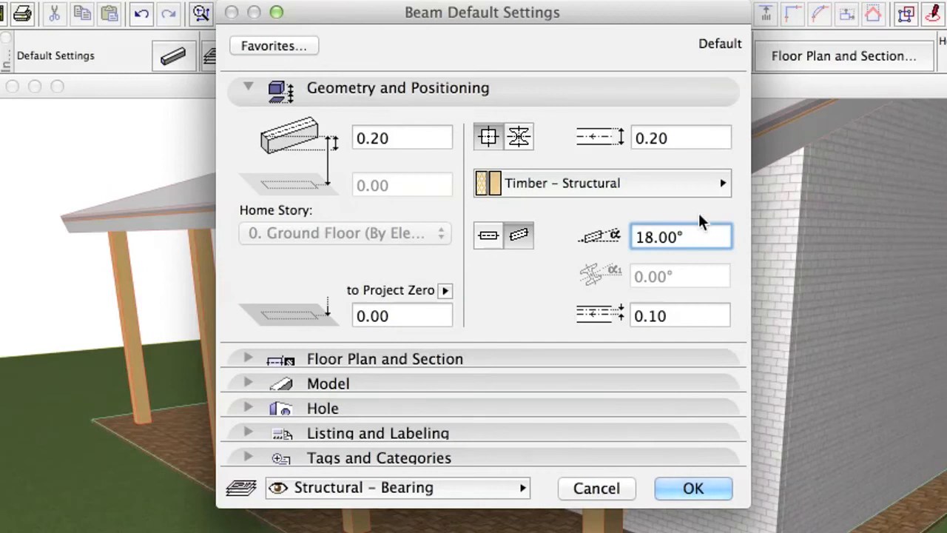
left_click(248, 87)
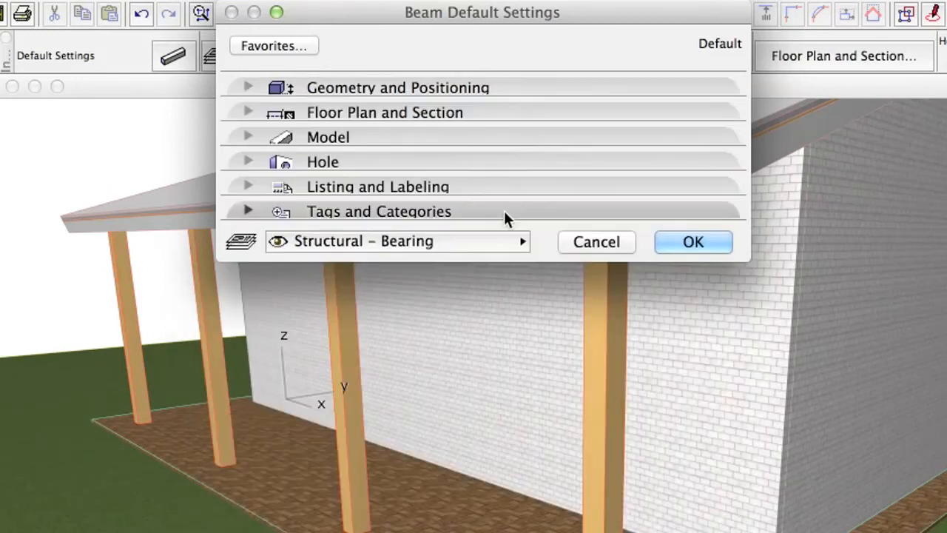
Step: Tag beams as Load-Bearing, Exterior, classified Beam, and confirm the defaults
left_click(247, 211)
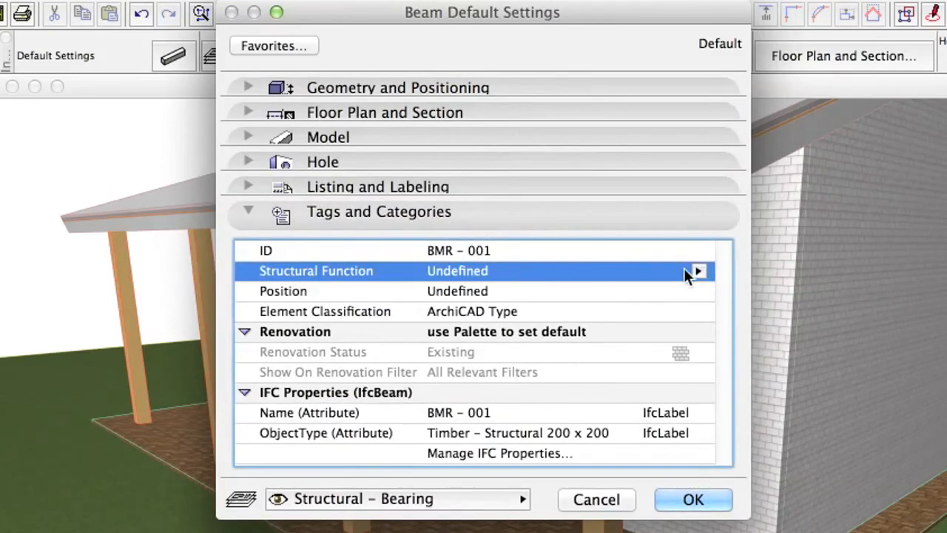
left_click(698, 271)
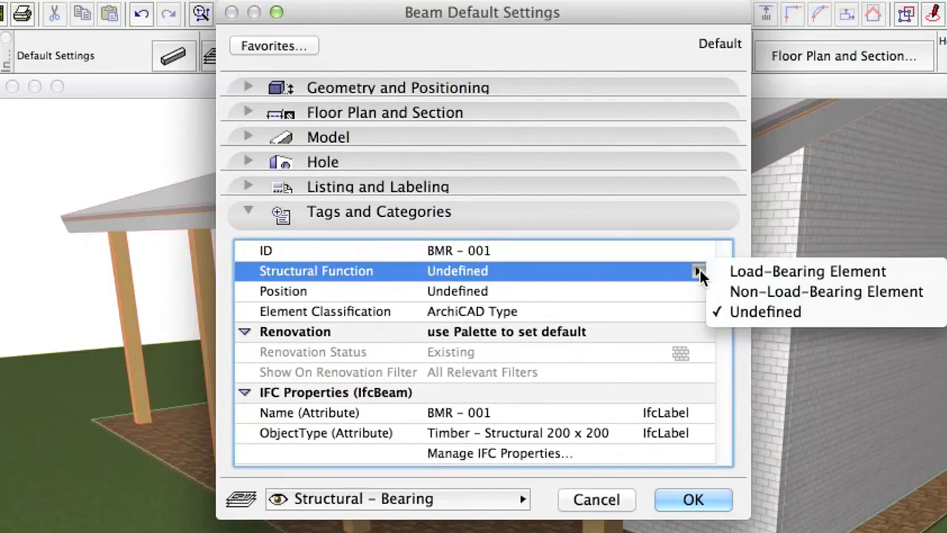
left_click(807, 270)
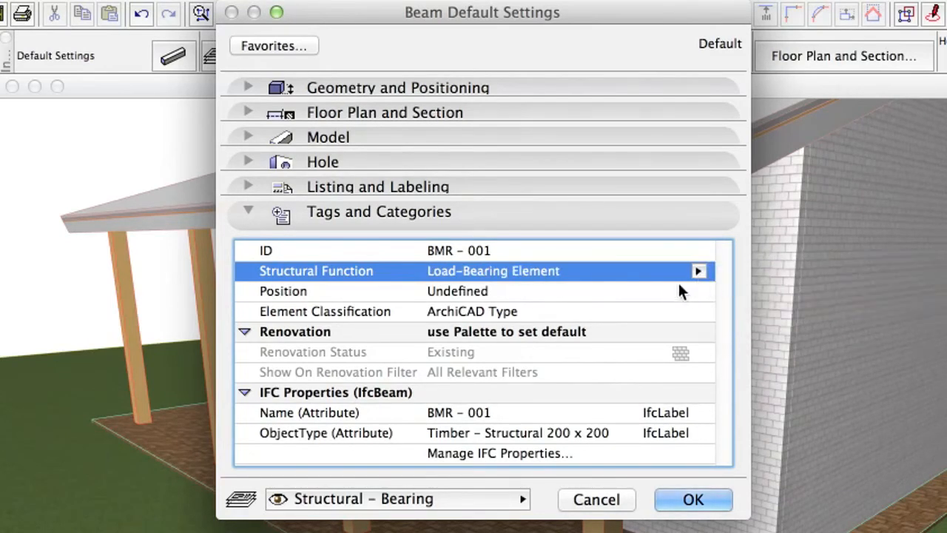
left_click(697, 291)
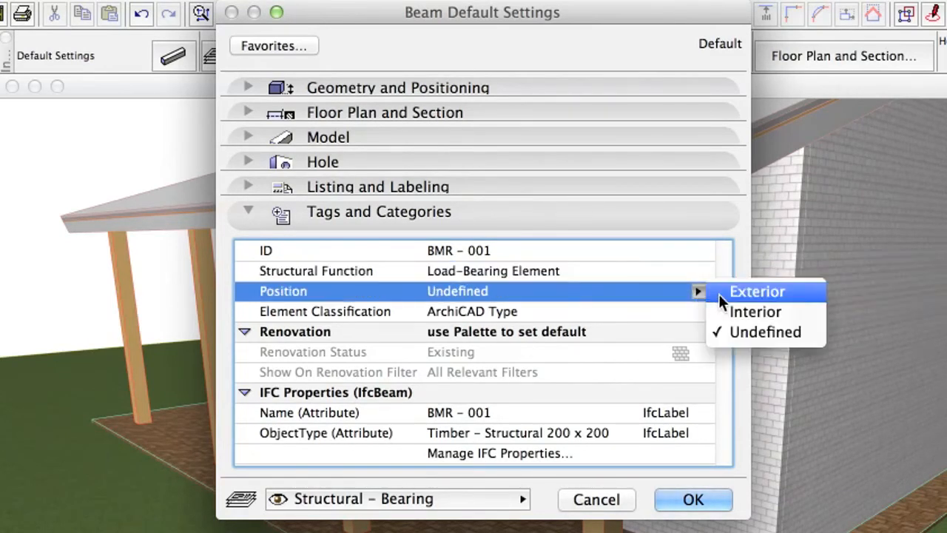
left_click(756, 291)
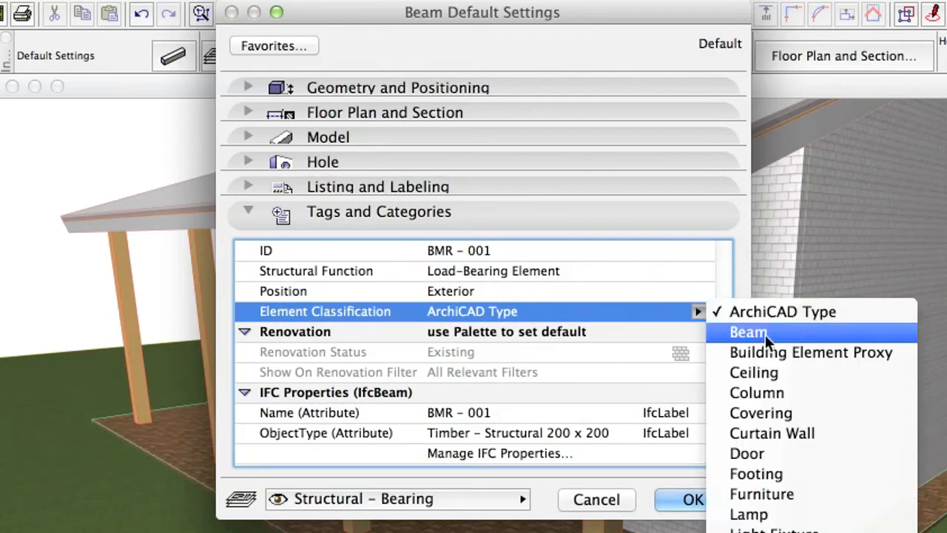
left_click(748, 331)
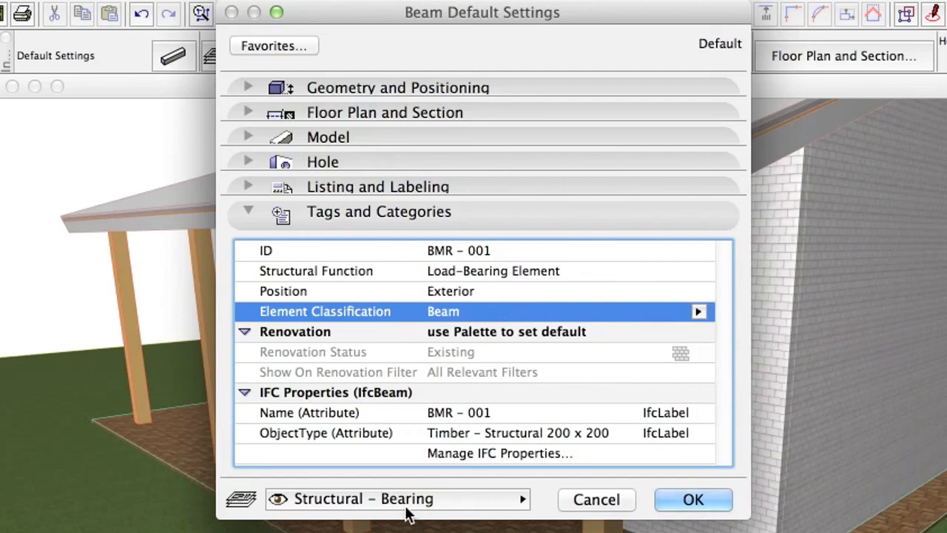
mouse_move(587, 514)
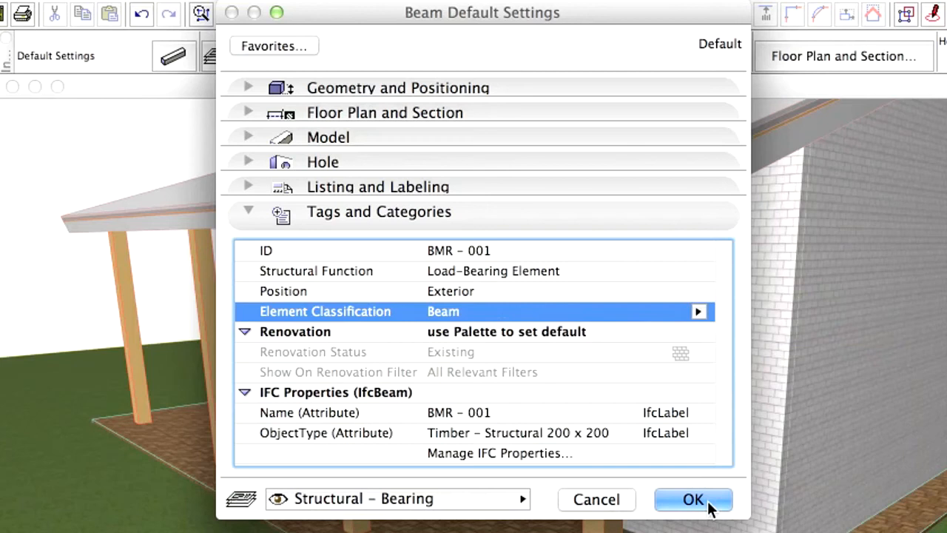
left_click(692, 500)
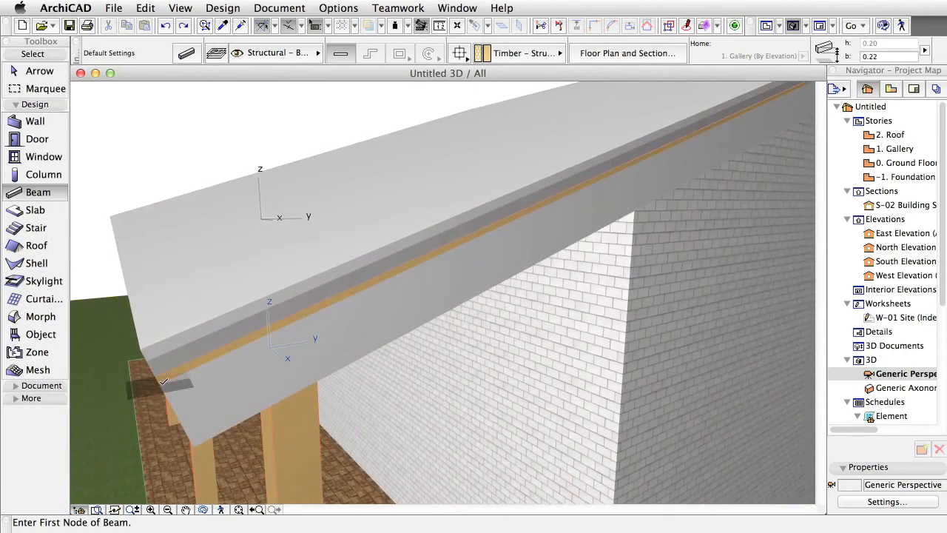
Step: Start the first rafter at the roof's low eave in the 3D view
left_click(163, 382)
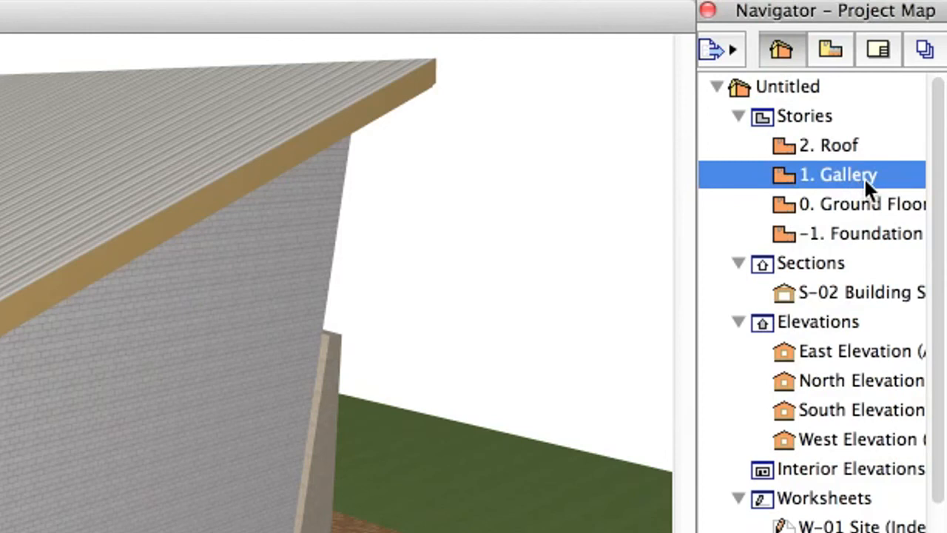
Step: Open the 1. Gallery plan and right-click the new rafter
double_click(838, 174)
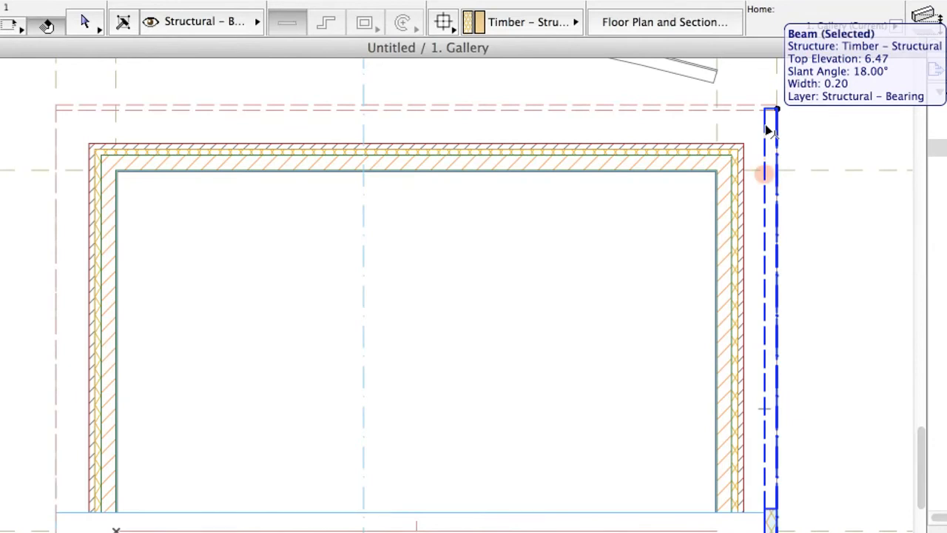
right_click(769, 130)
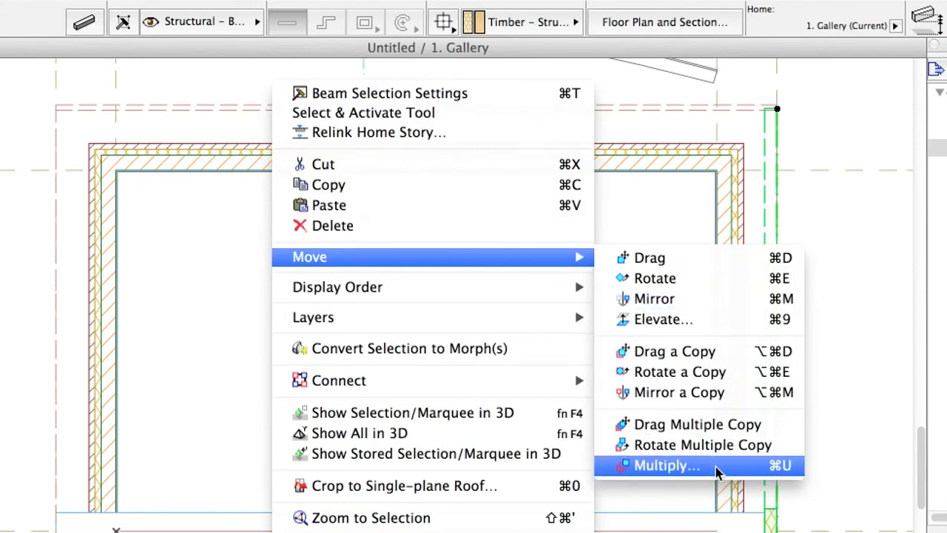
Step: Multiply the rafter into 12 distributed copies across the porch width
left_click(666, 464)
type("12")
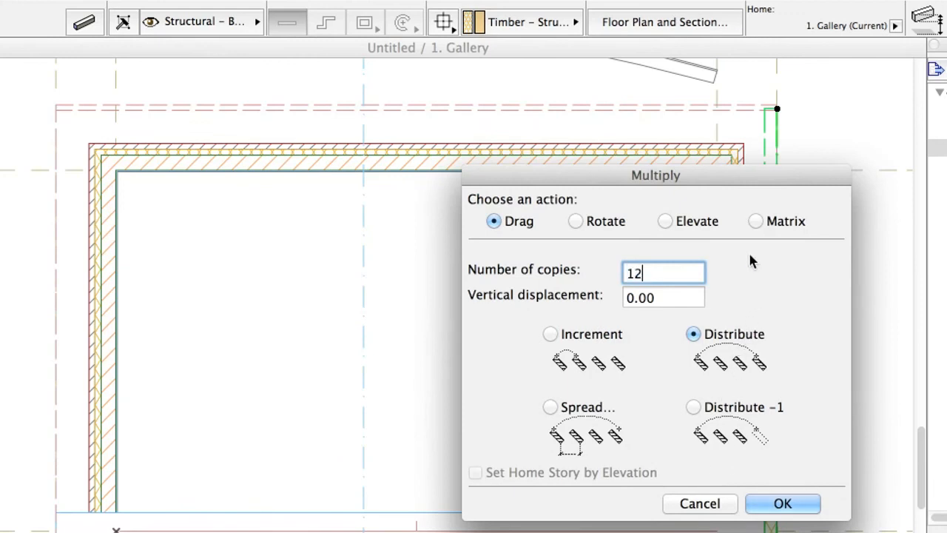
mouse_move(765, 338)
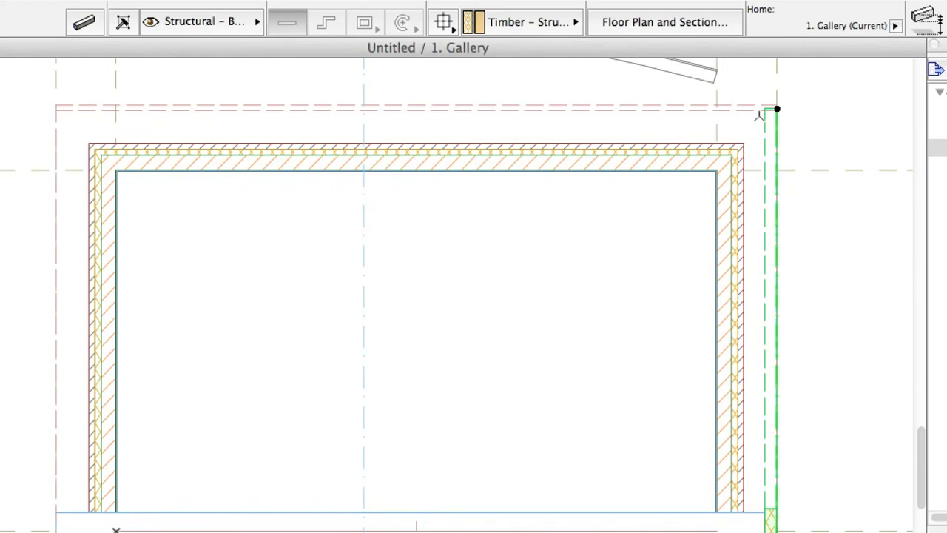
left_click(775, 109)
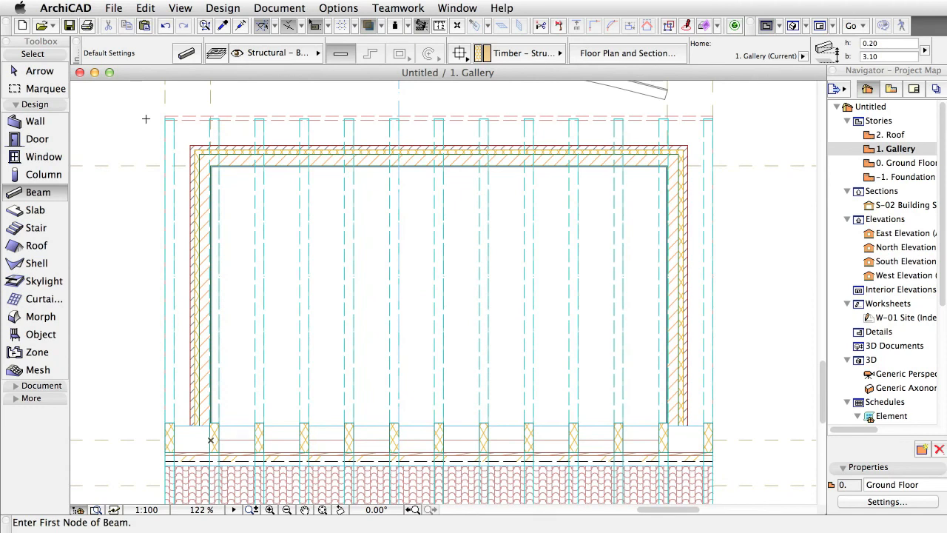
mouse_move(203, 128)
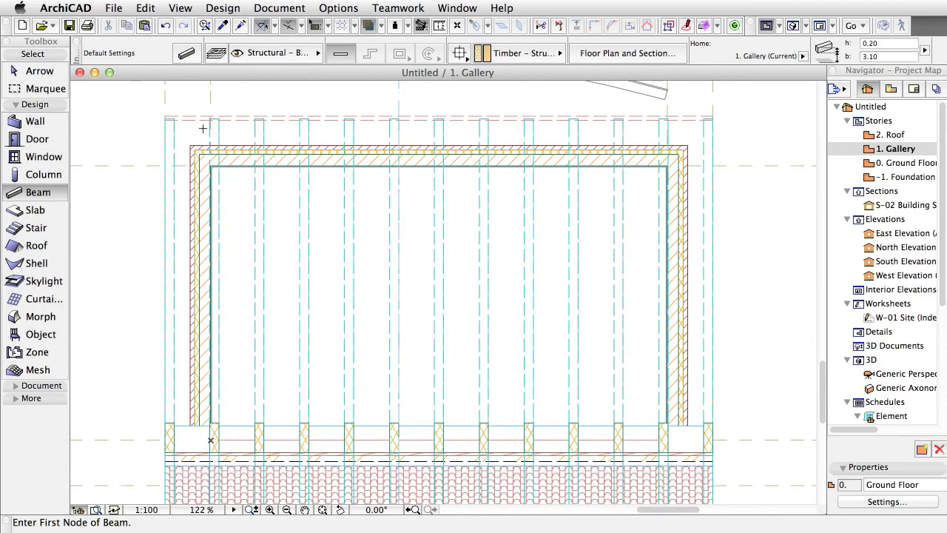